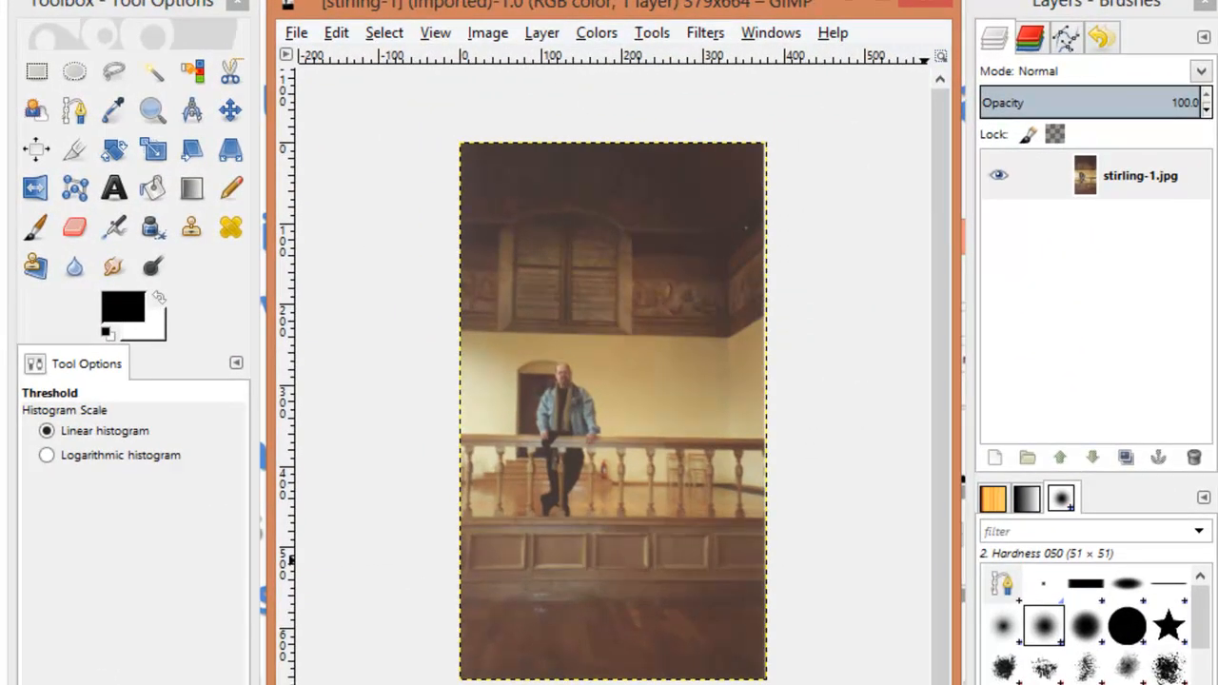
mouse_move(153, 71)
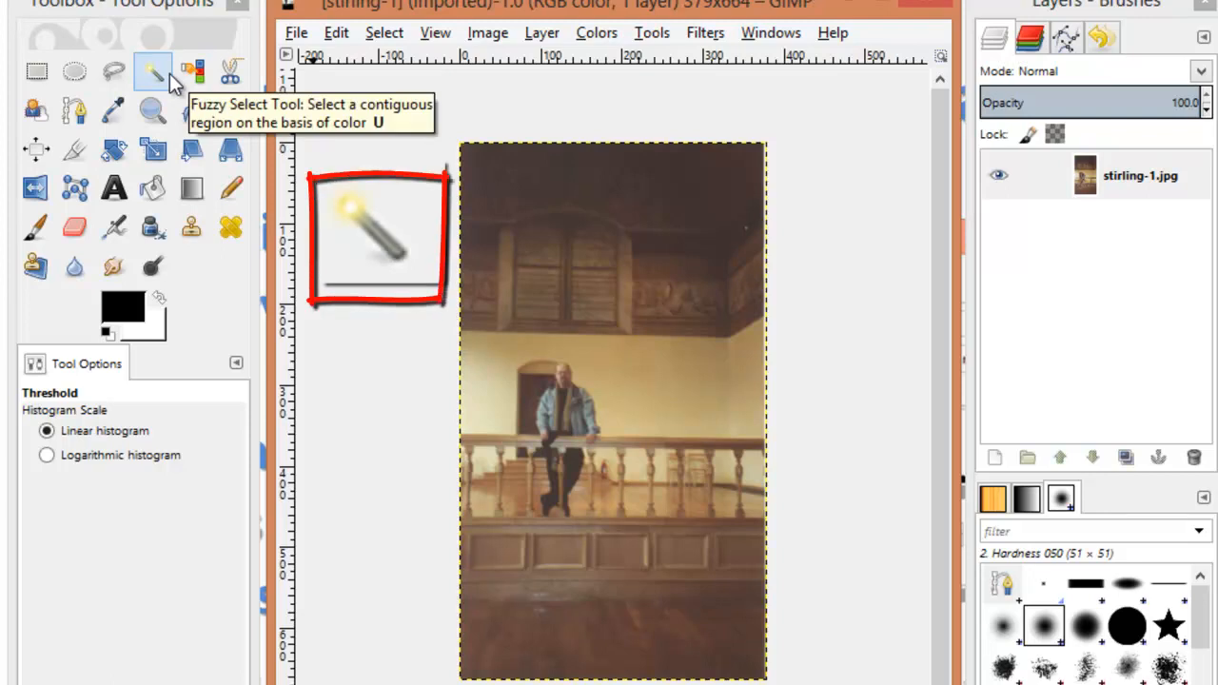
- Fuzzy-select the cream wall behind the man, then Shift-add more wall areas
left_click(152, 72)
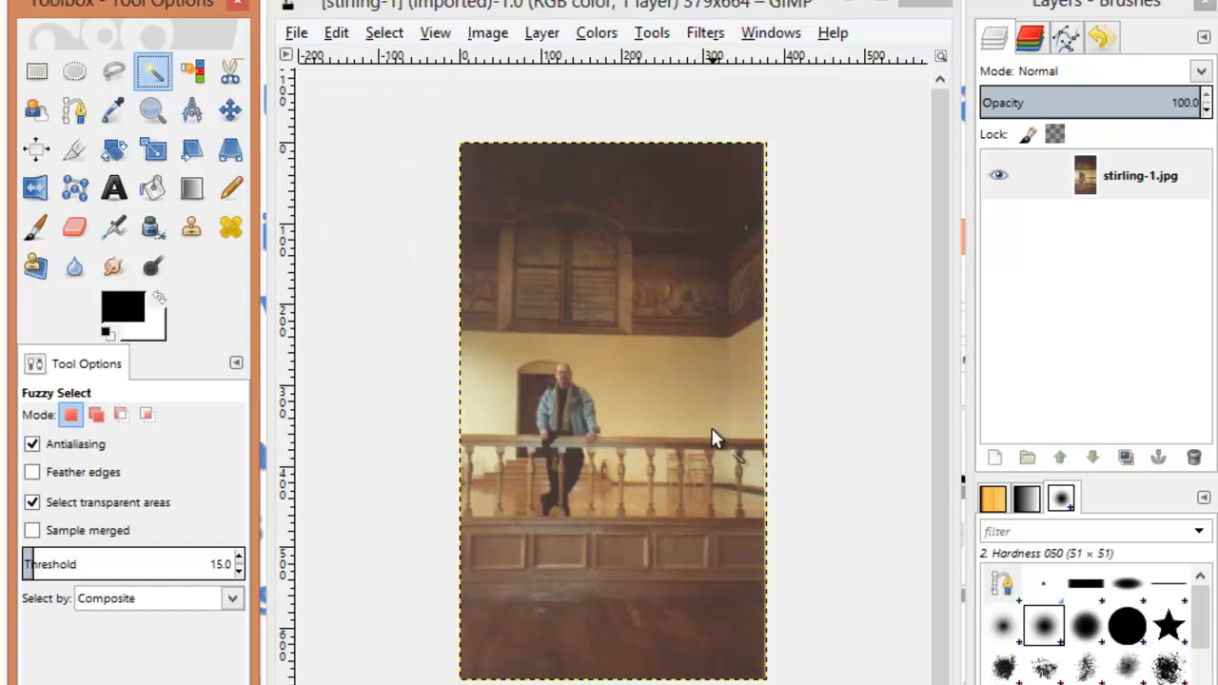
left_click(714, 369)
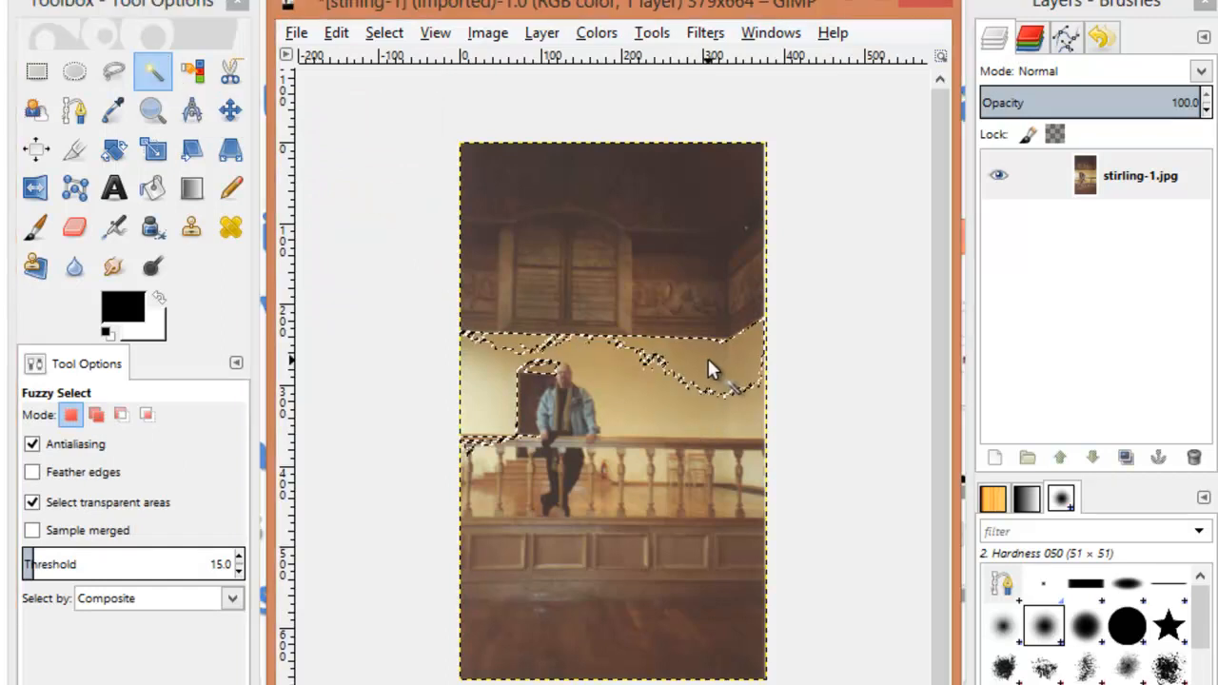
key("shift")
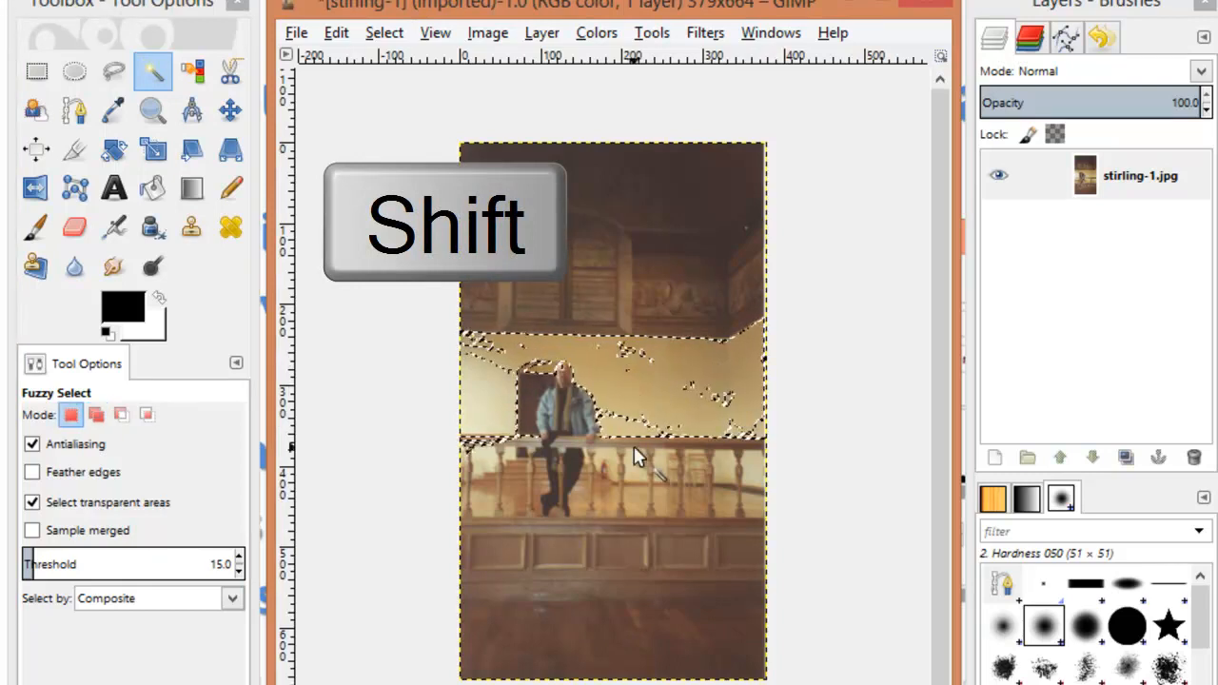
key("shift")
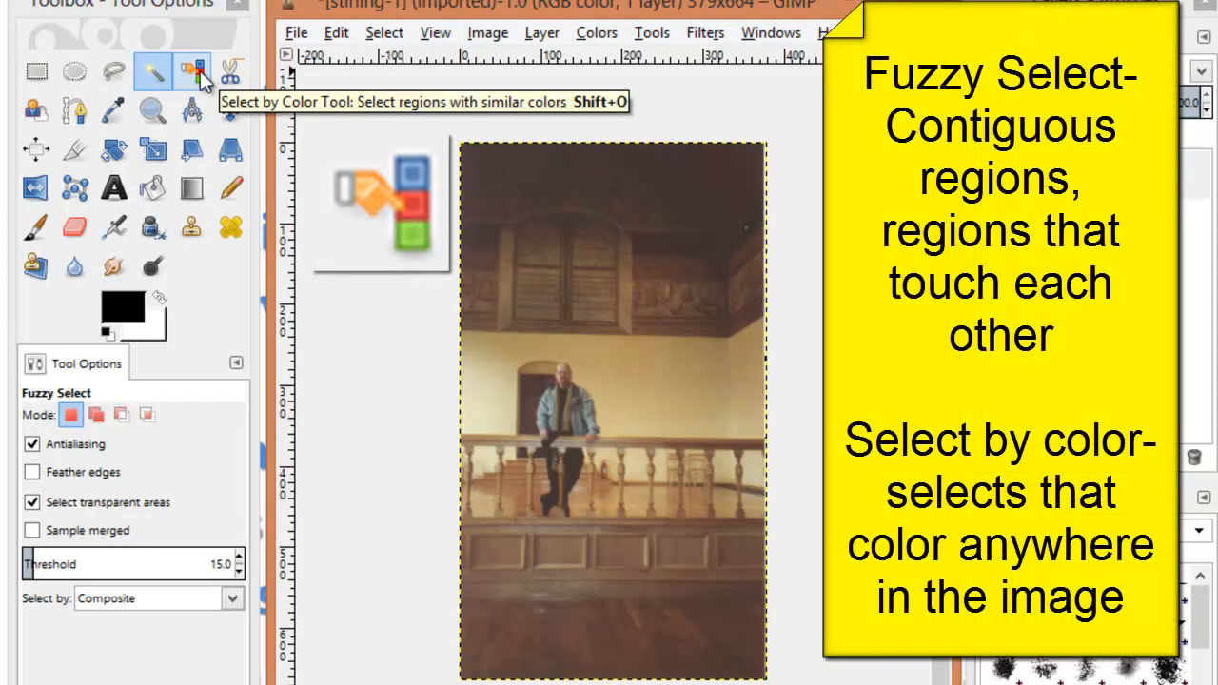
- Use Select by Color on the dark ceiling to select all matching tones
left_click(190, 71)
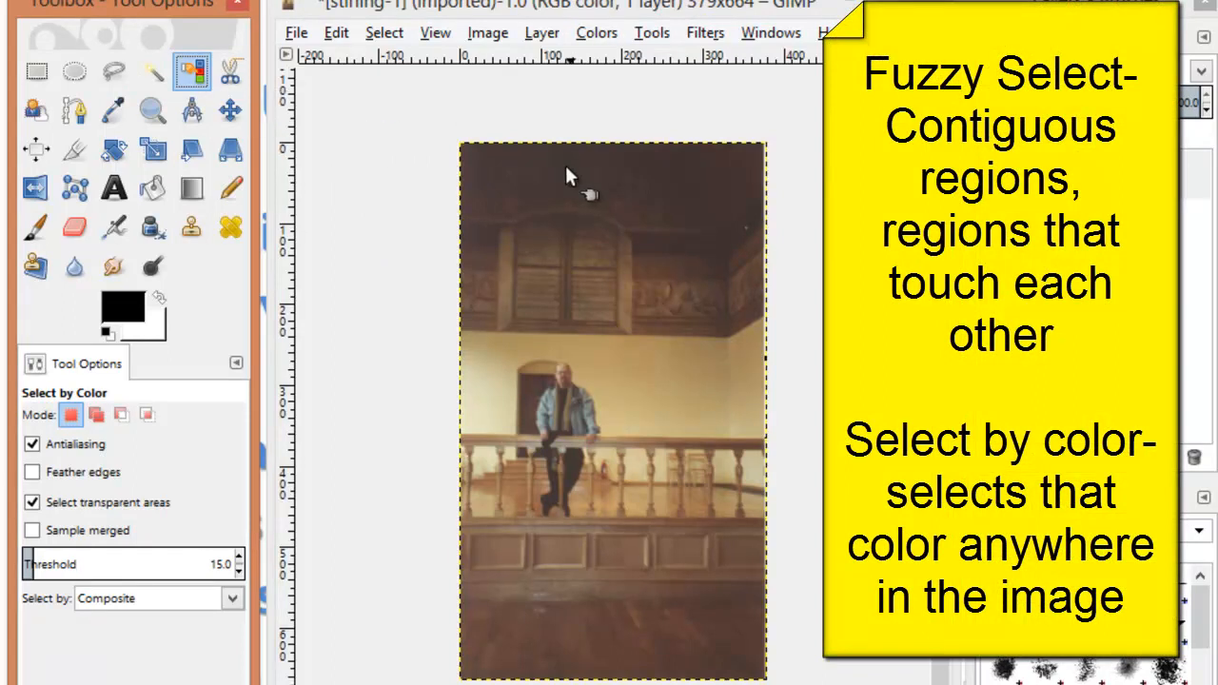
left_click(571, 171)
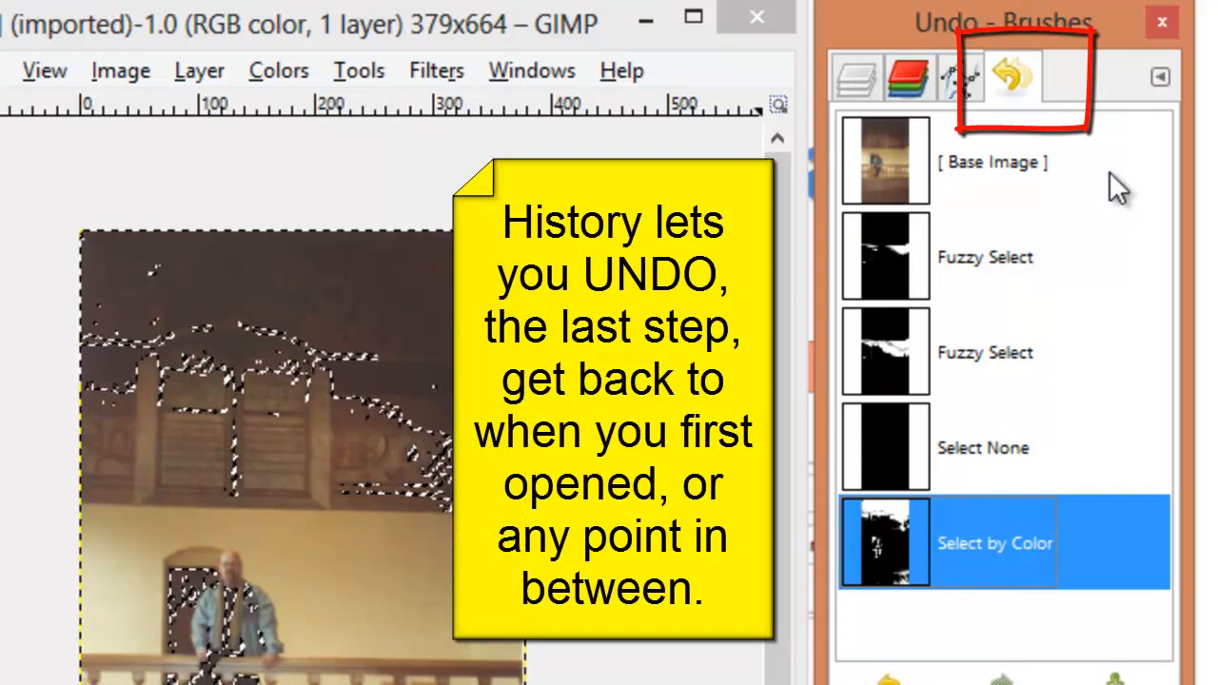
- Step back to [ Base Image ] in the Undo History
left_click(992, 162)
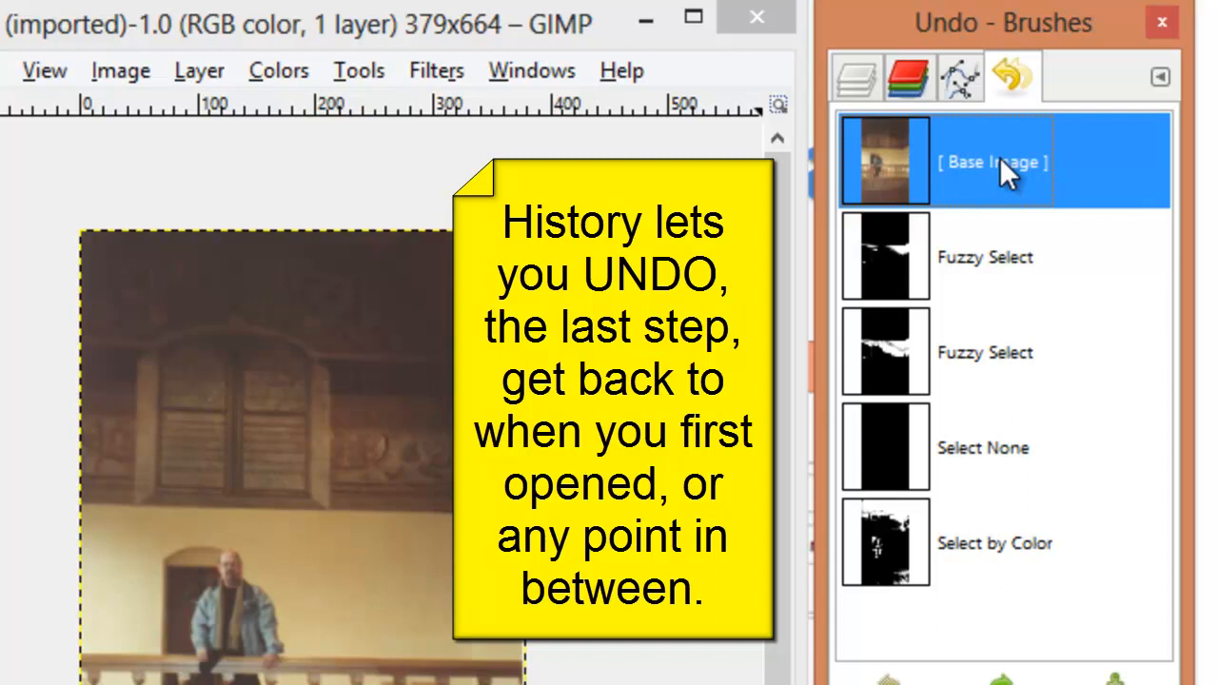
mouse_move(1025, 398)
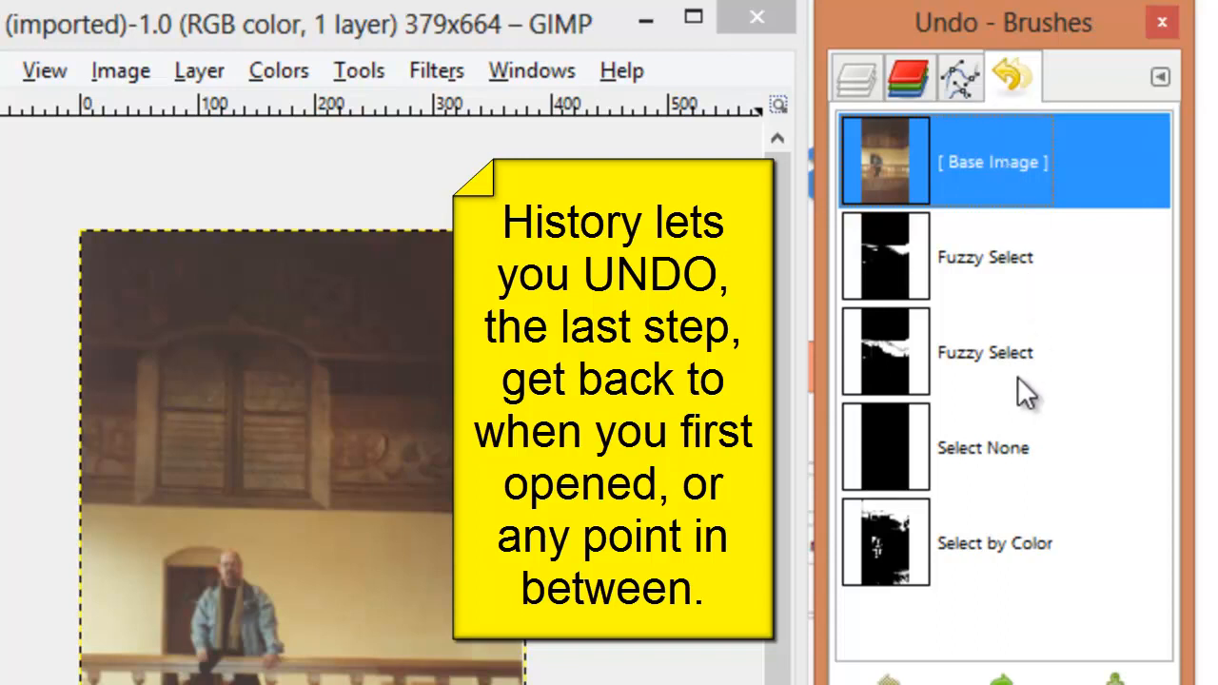
mouse_move(1013, 81)
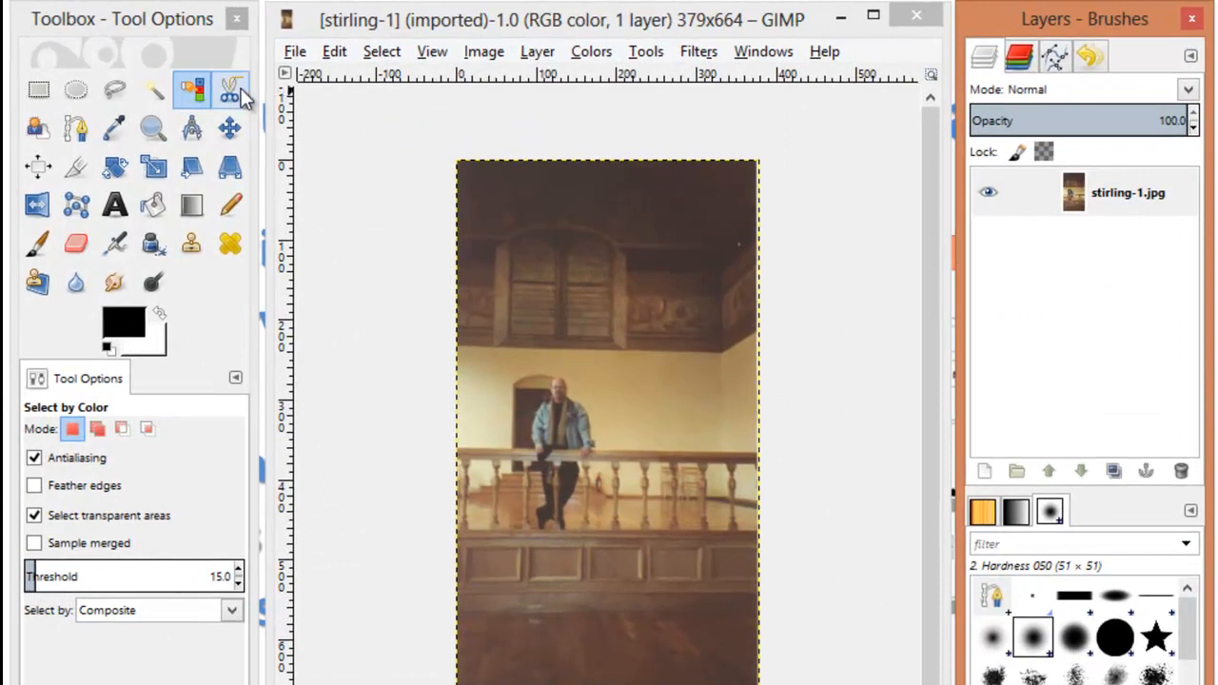
mouse_move(230, 89)
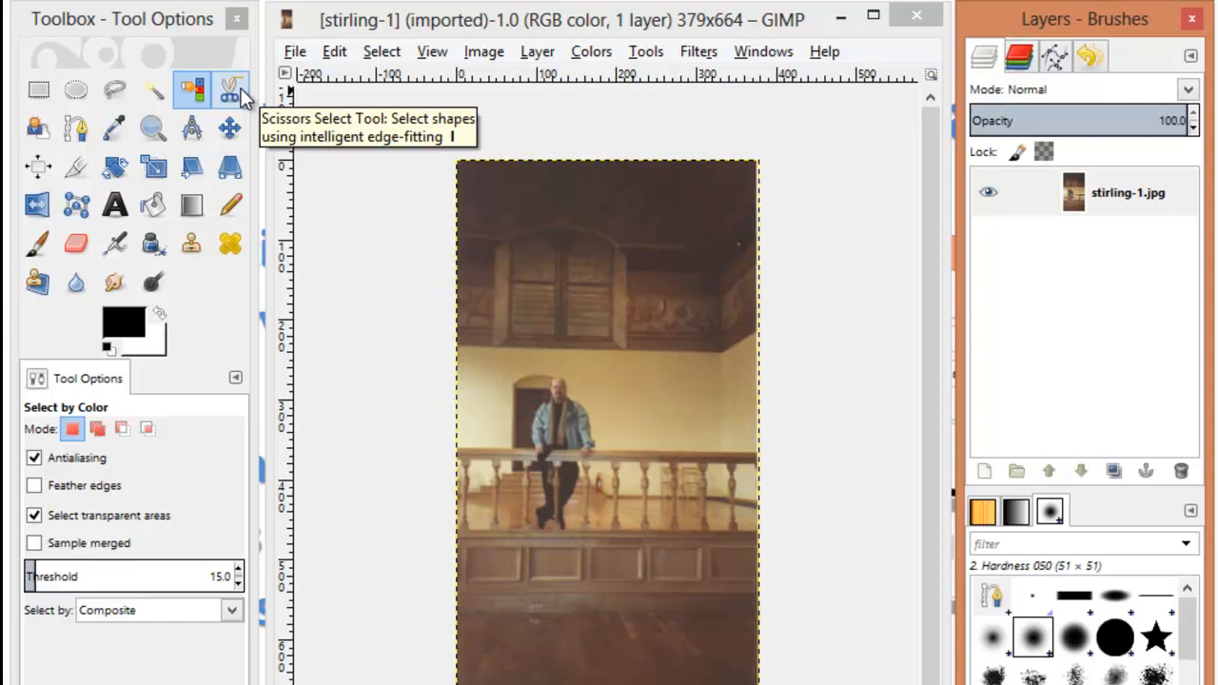
mouse_move(76, 129)
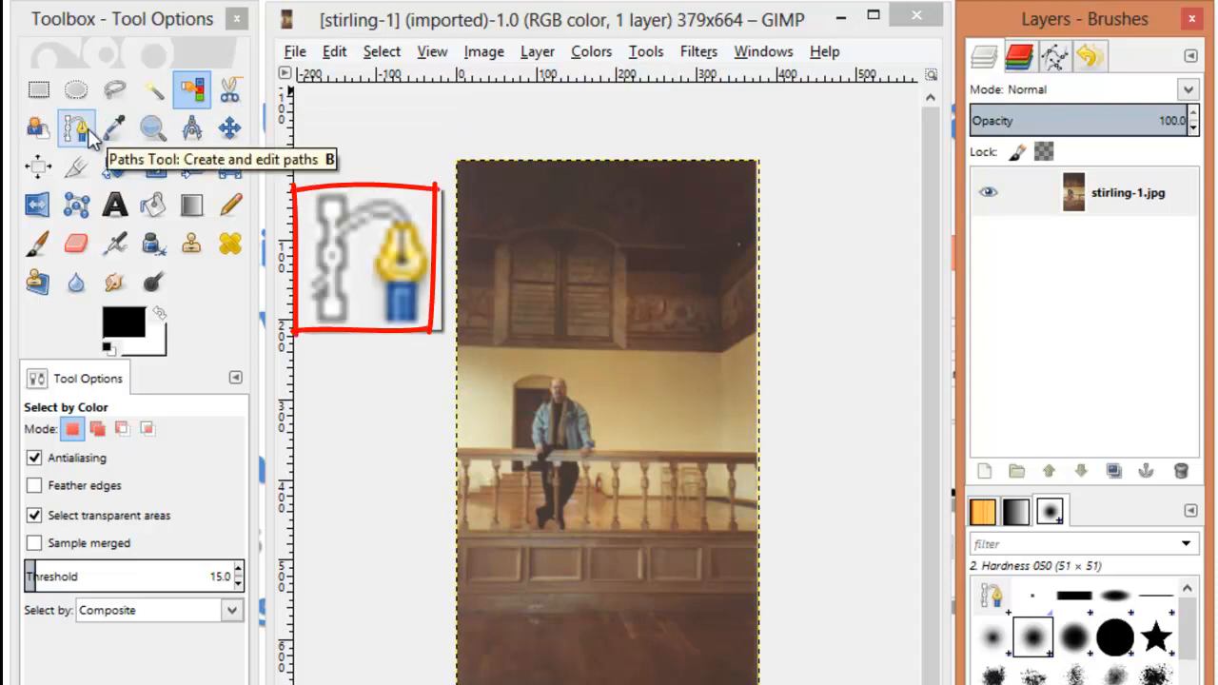
- Switch to the Paths tool and show the Paths list in the dock
left_click(77, 127)
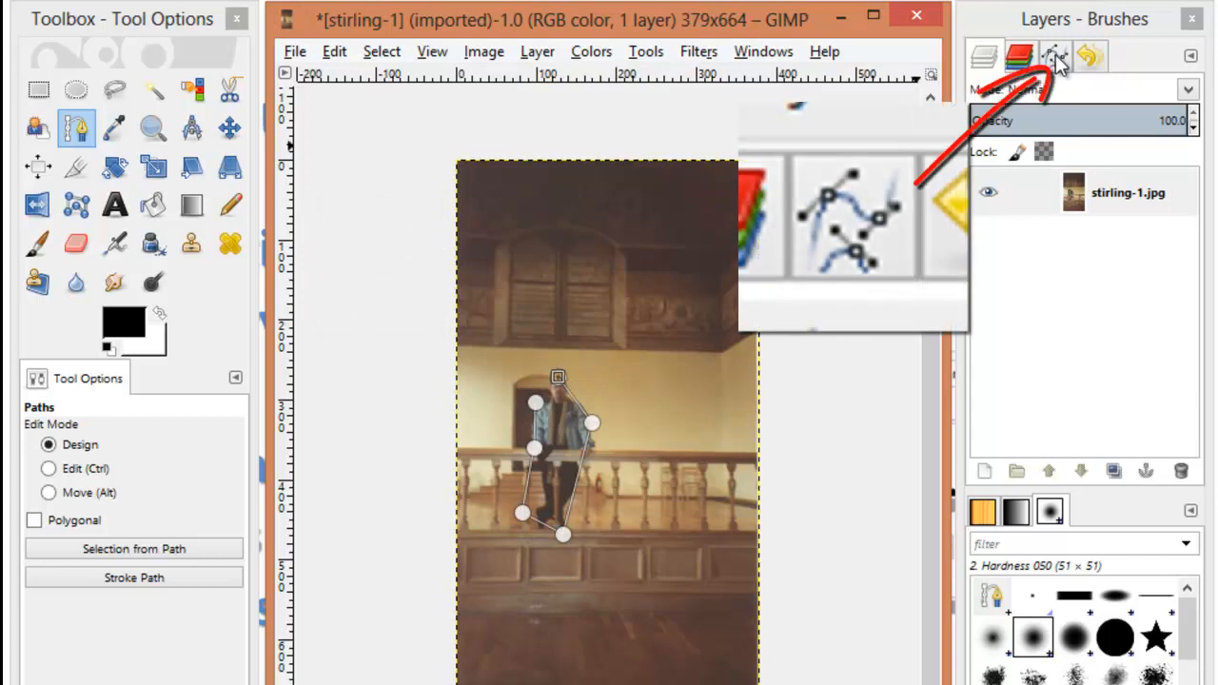
left_click(1054, 57)
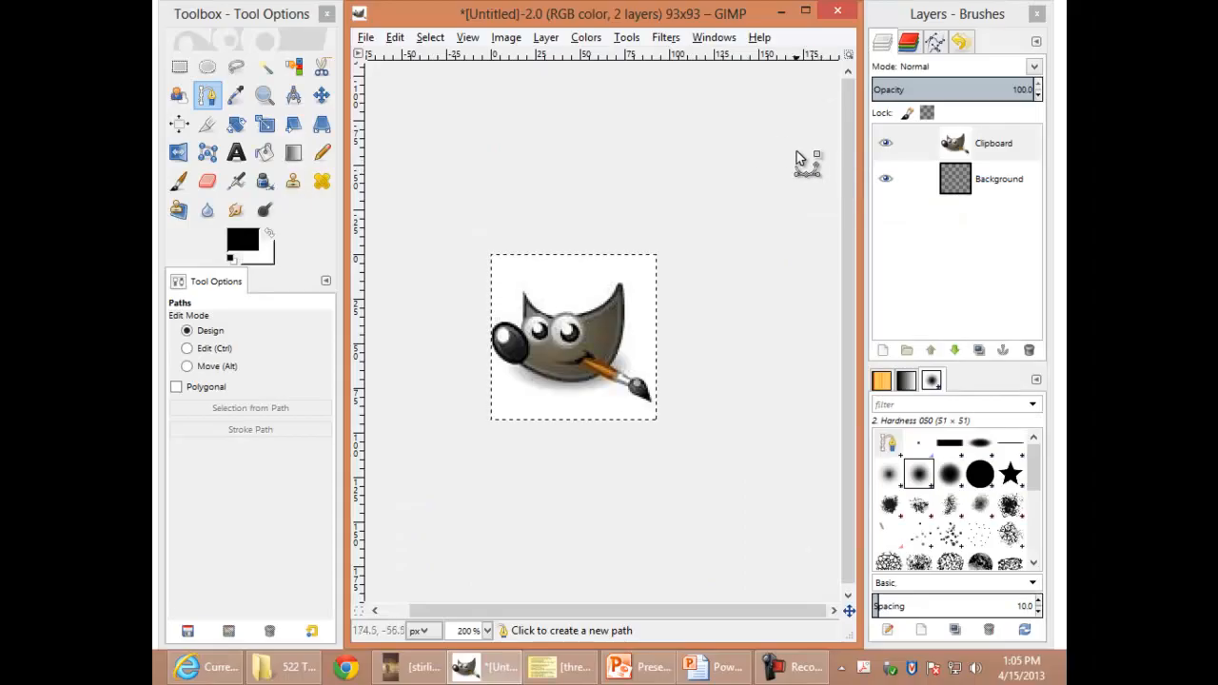
mouse_move(769, 147)
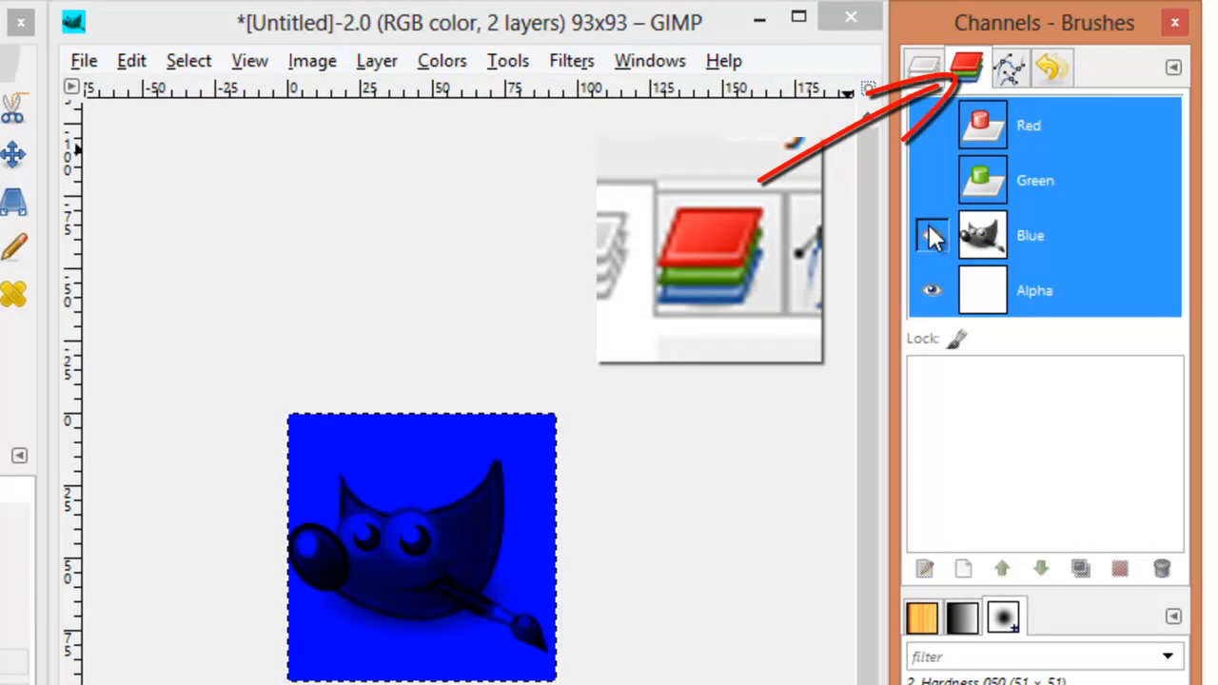
- View the logo through the Blue channel, restore all colour channels, then hide Alpha
left_click(931, 235)
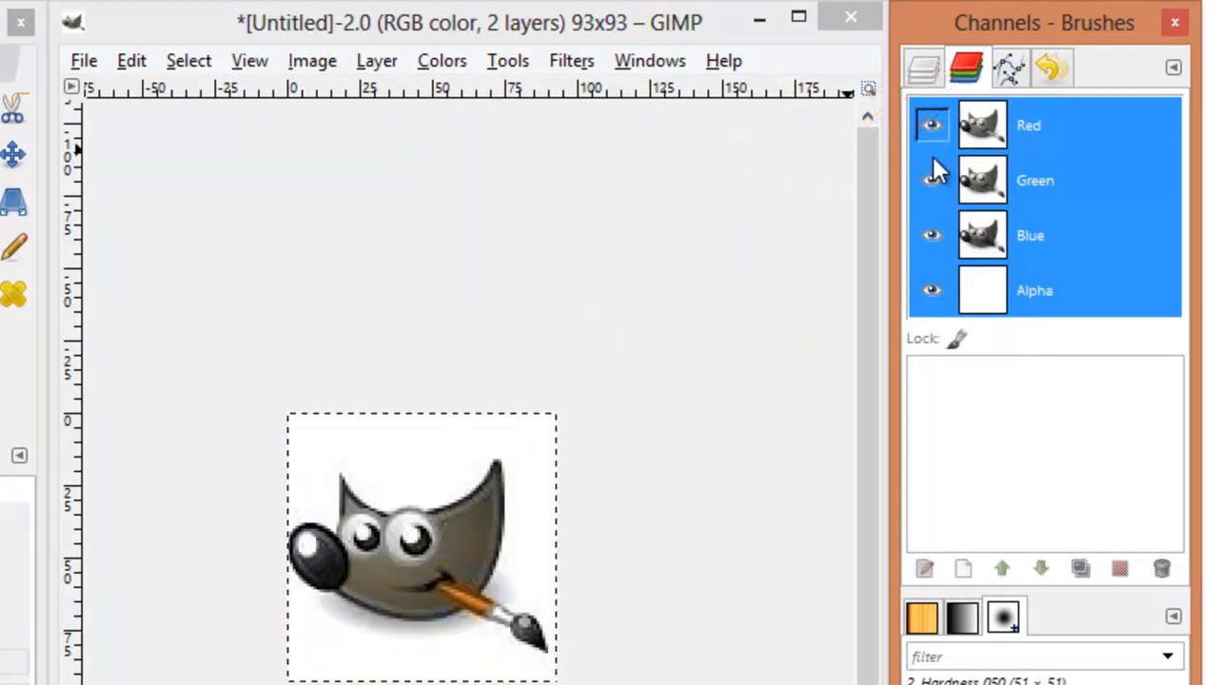
left_click(932, 290)
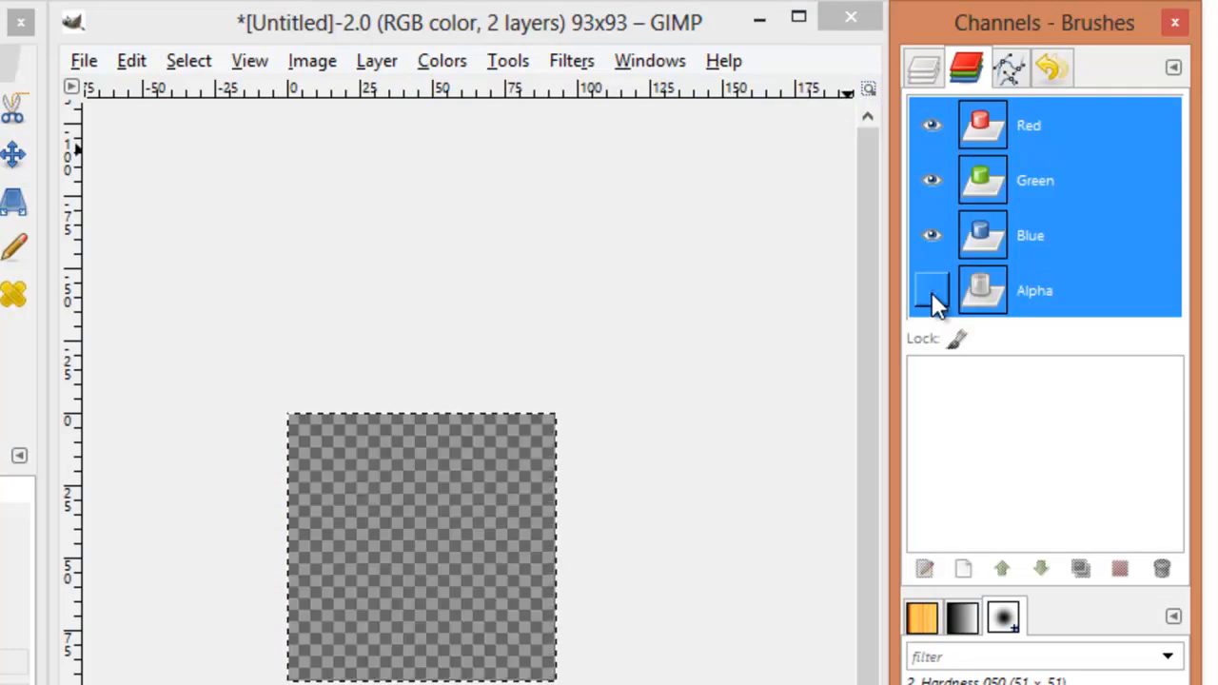
left_click(931, 290)
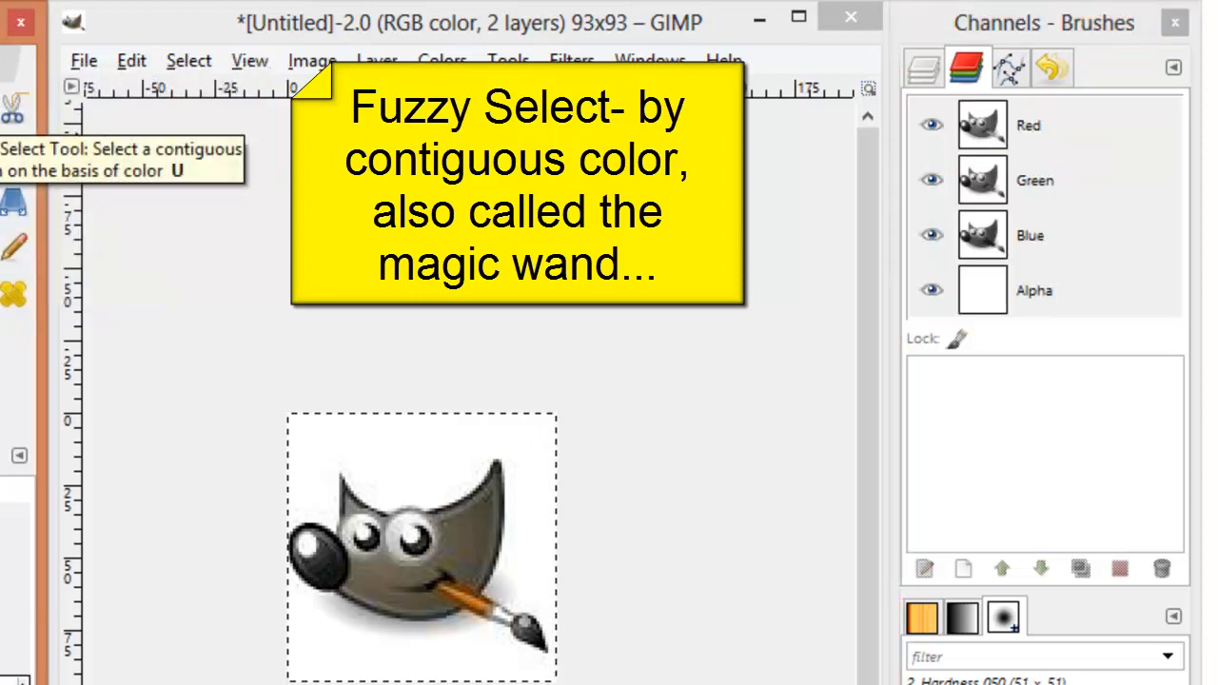
- Fuzzy-select the logo's white background and delete it
left_click(409, 457)
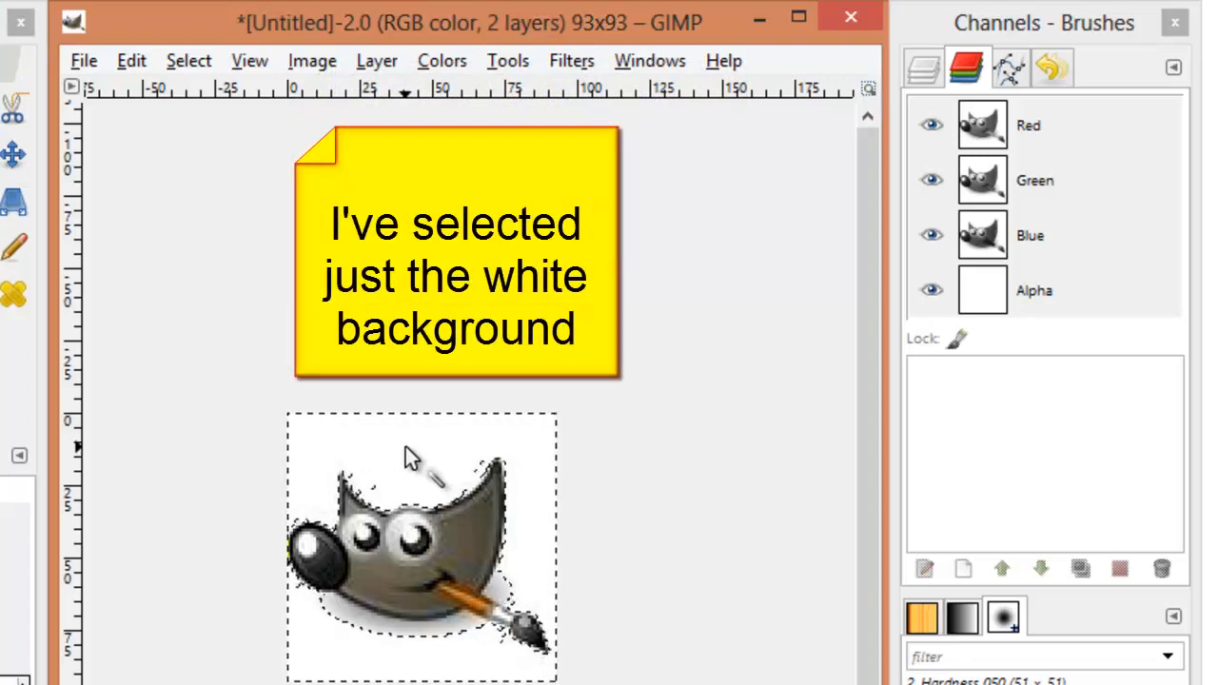
key("Delete")
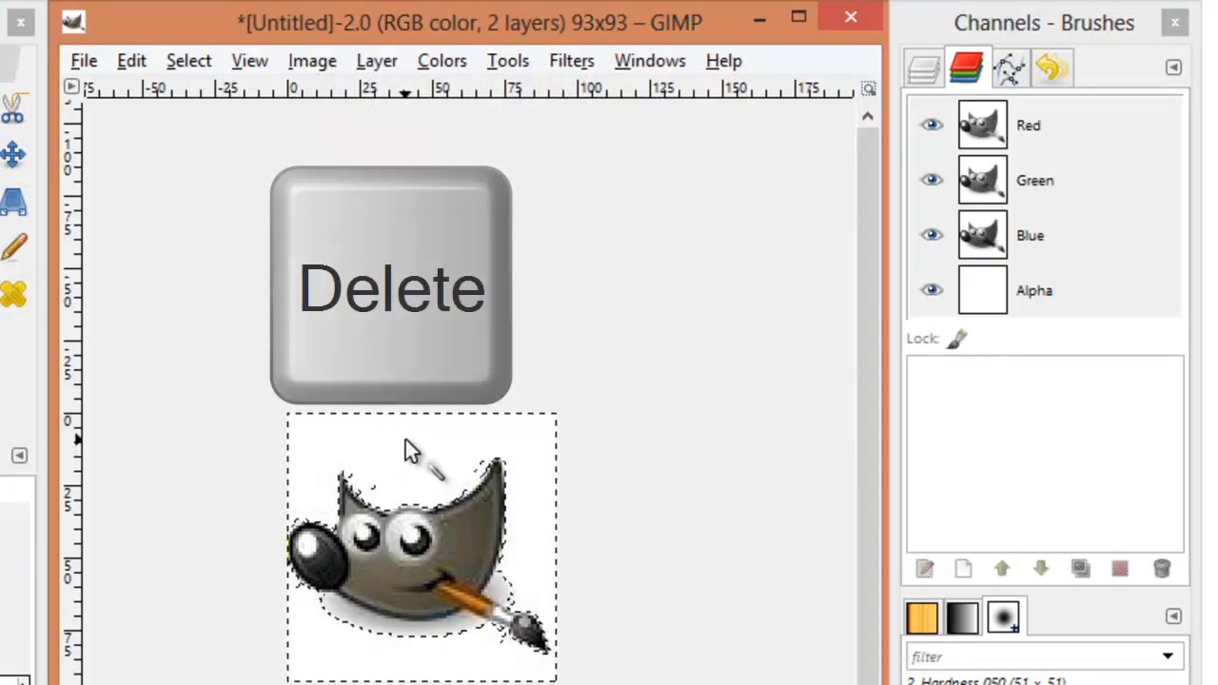
key("Delete")
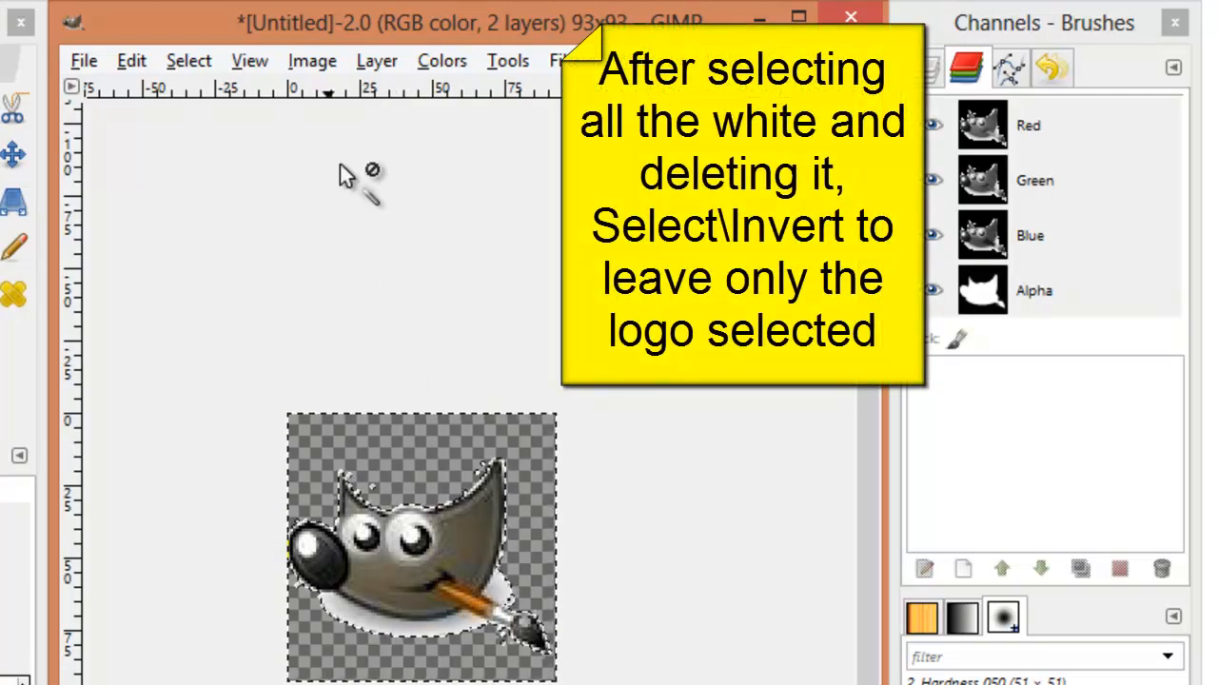
- Invert the selection onto the logo, then choose a command from the canvas menu
left_click(188, 60)
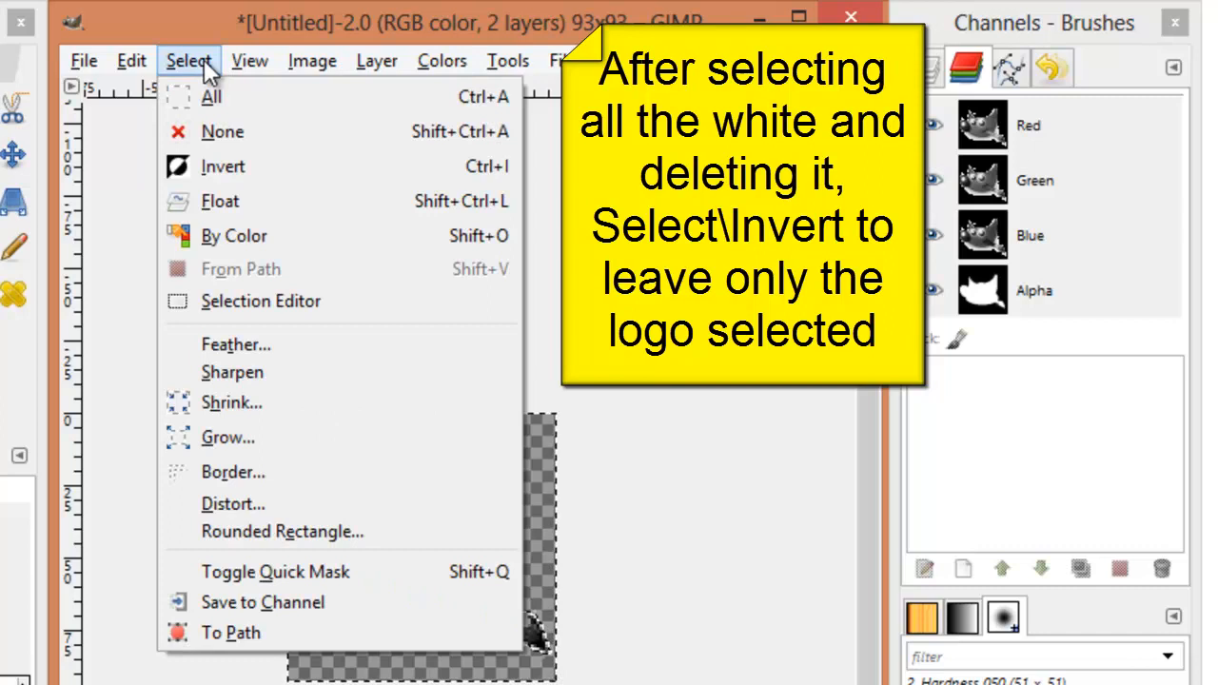
left_click(223, 167)
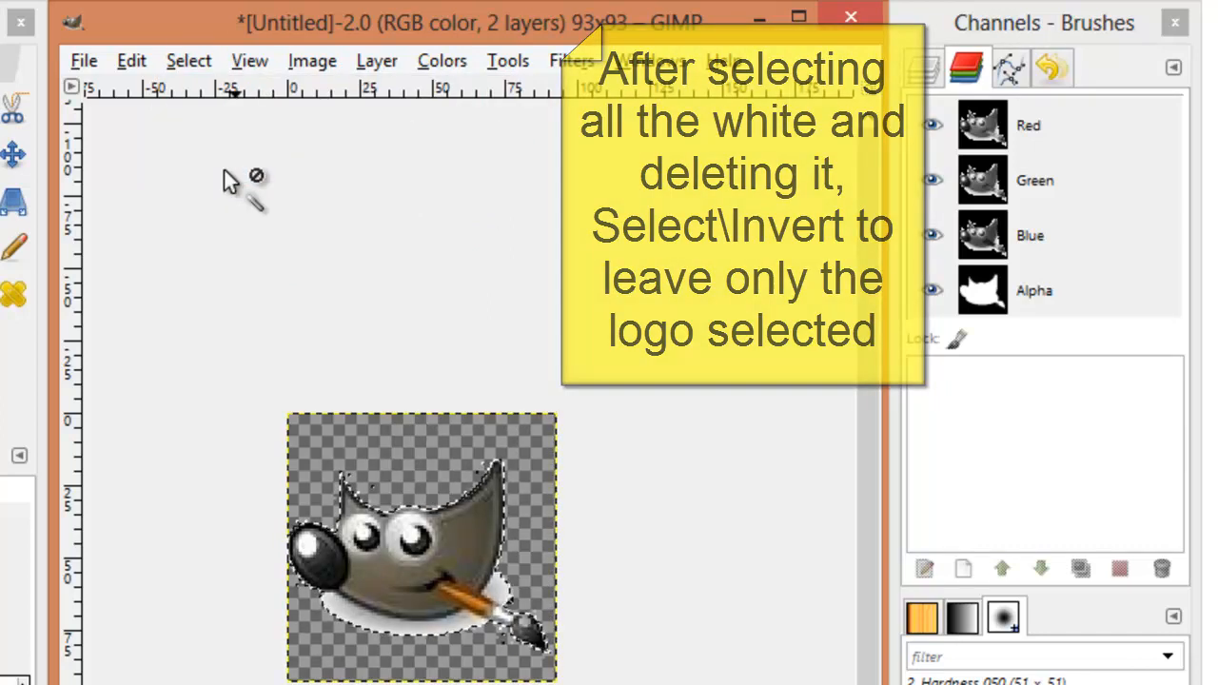
right_click(428, 142)
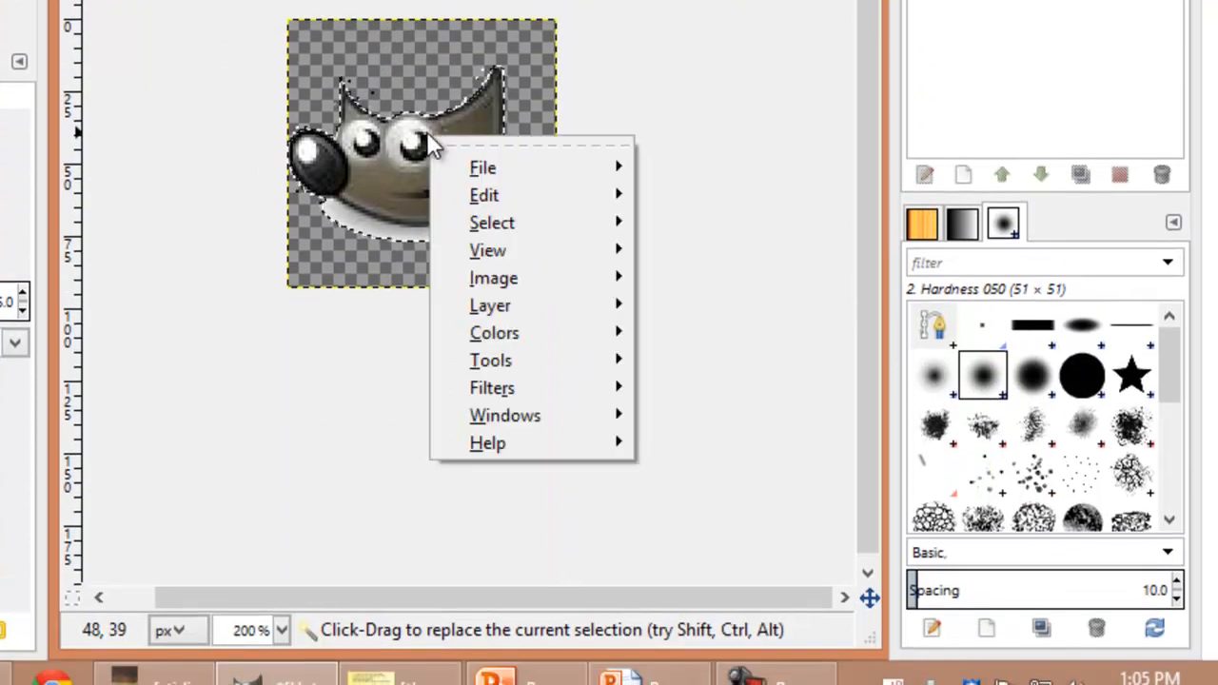
left_click(492, 221)
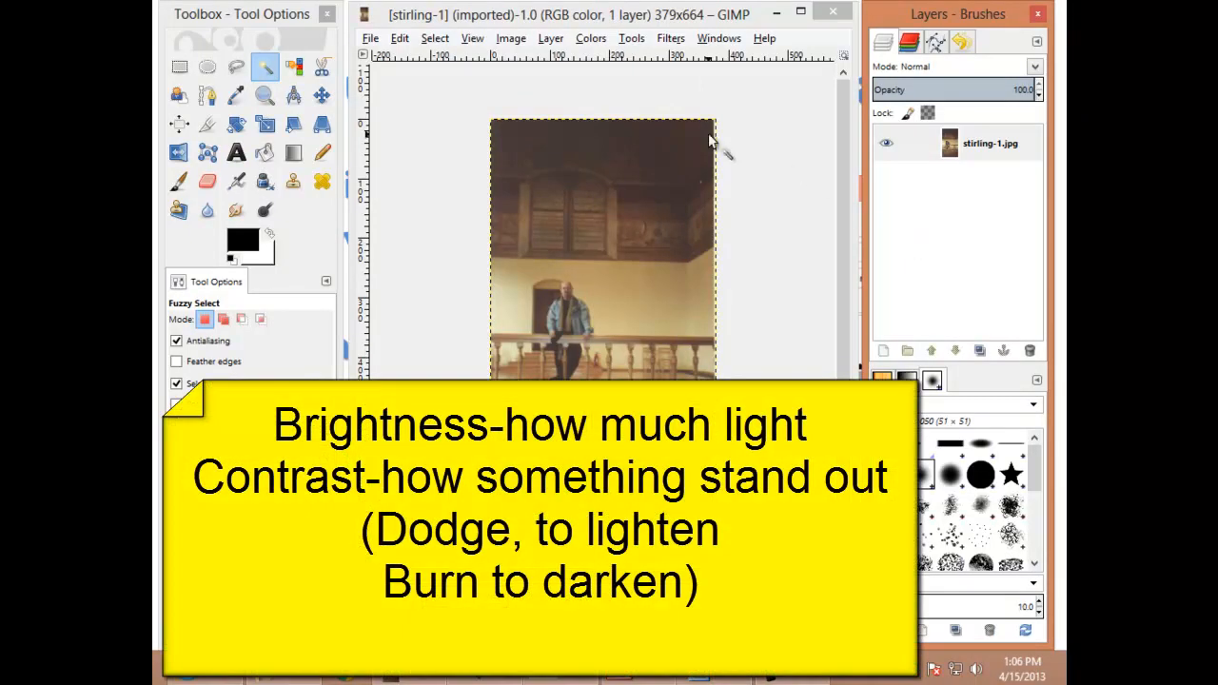
- Bring up the Colors menu for the Stirling photo
left_click(590, 38)
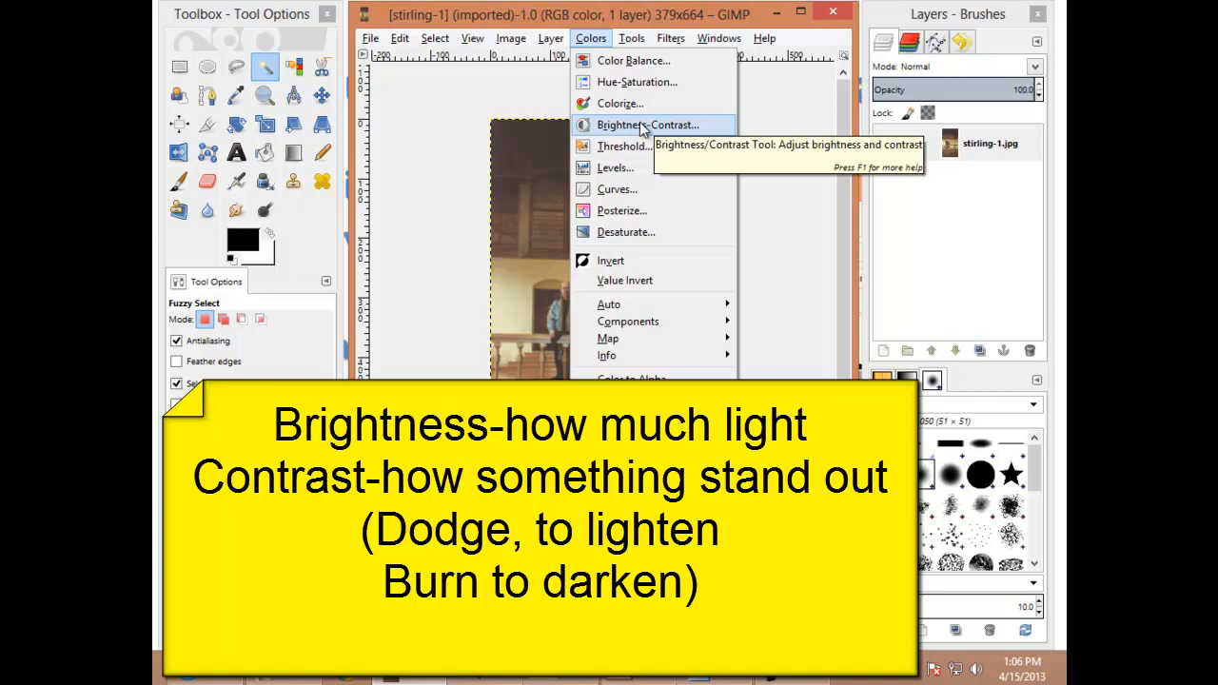
mouse_move(465, 186)
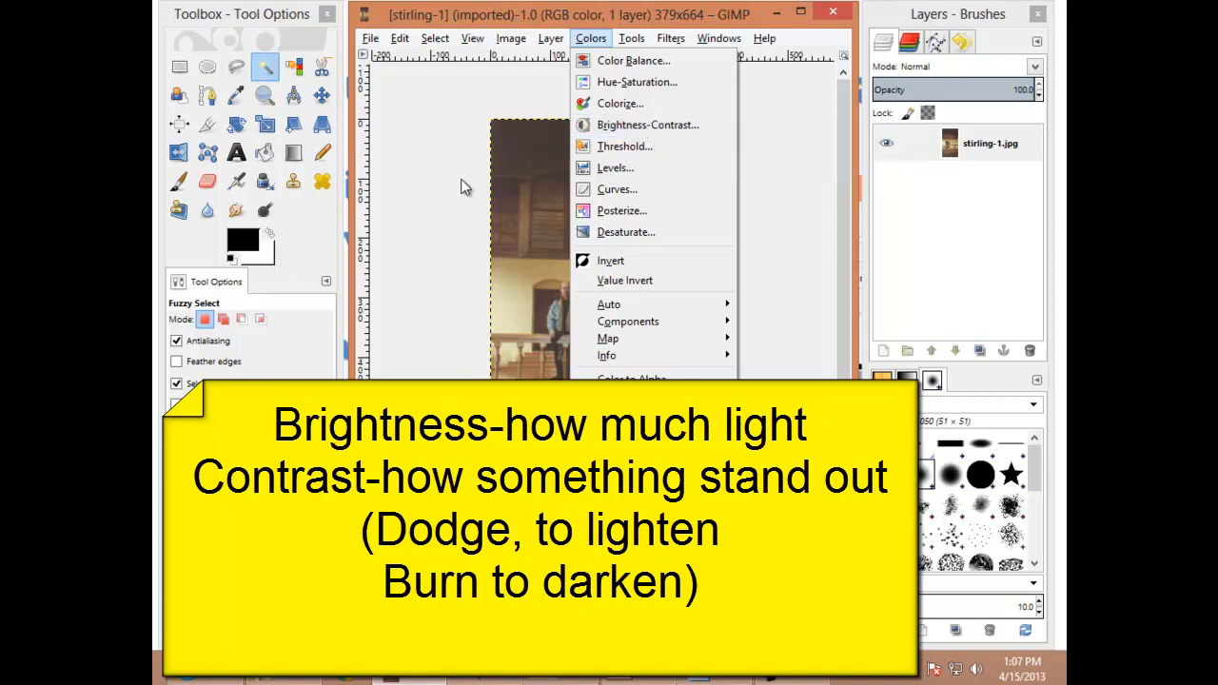
mouse_move(266, 211)
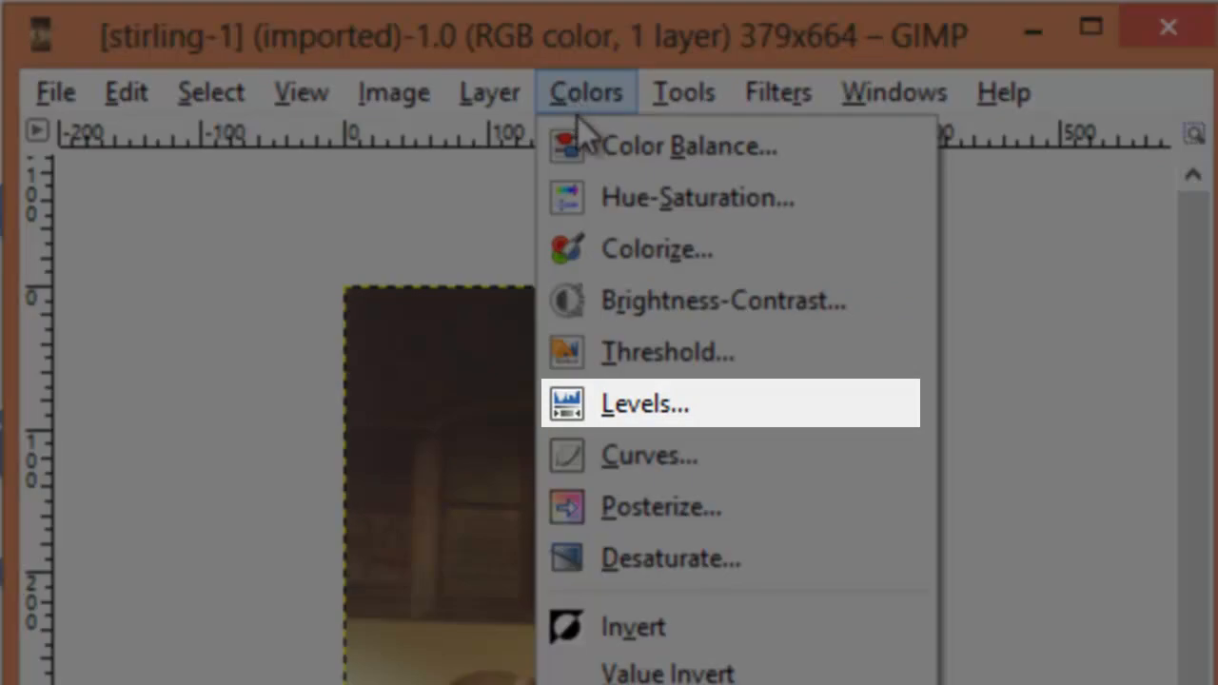
- In Levels, set input range 61–232 and lighten midtones to about 1.29 gamma
left_click(644, 402)
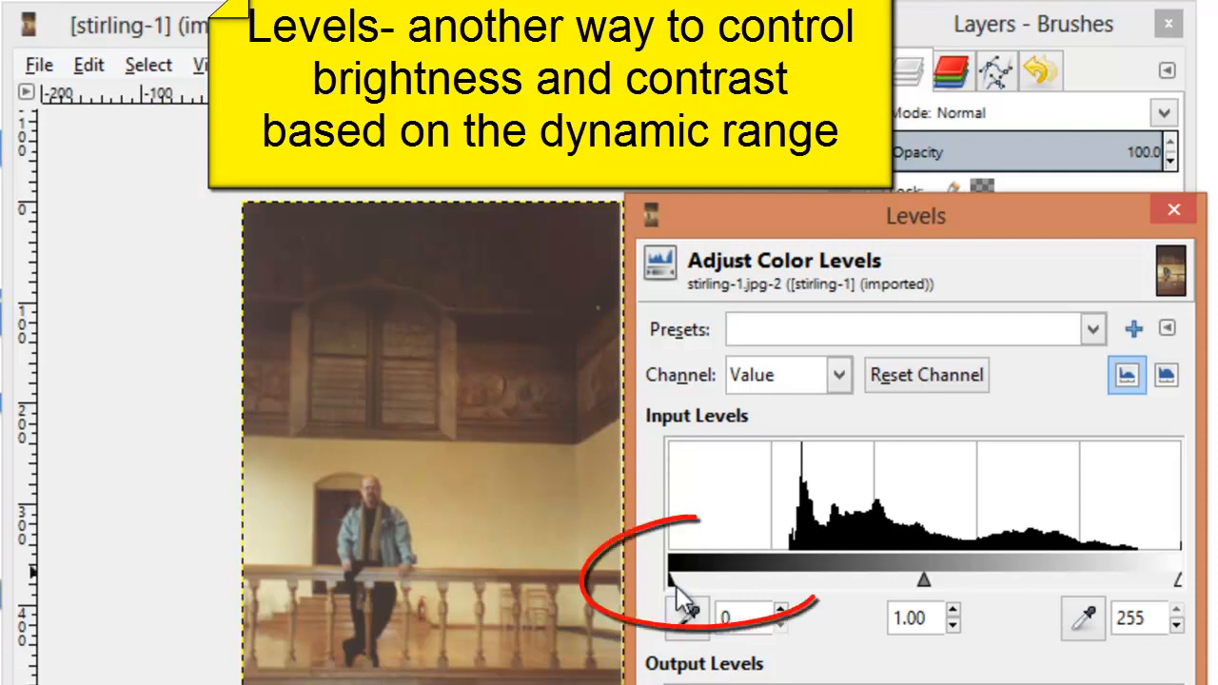
left_click_drag(678, 581, 797, 580)
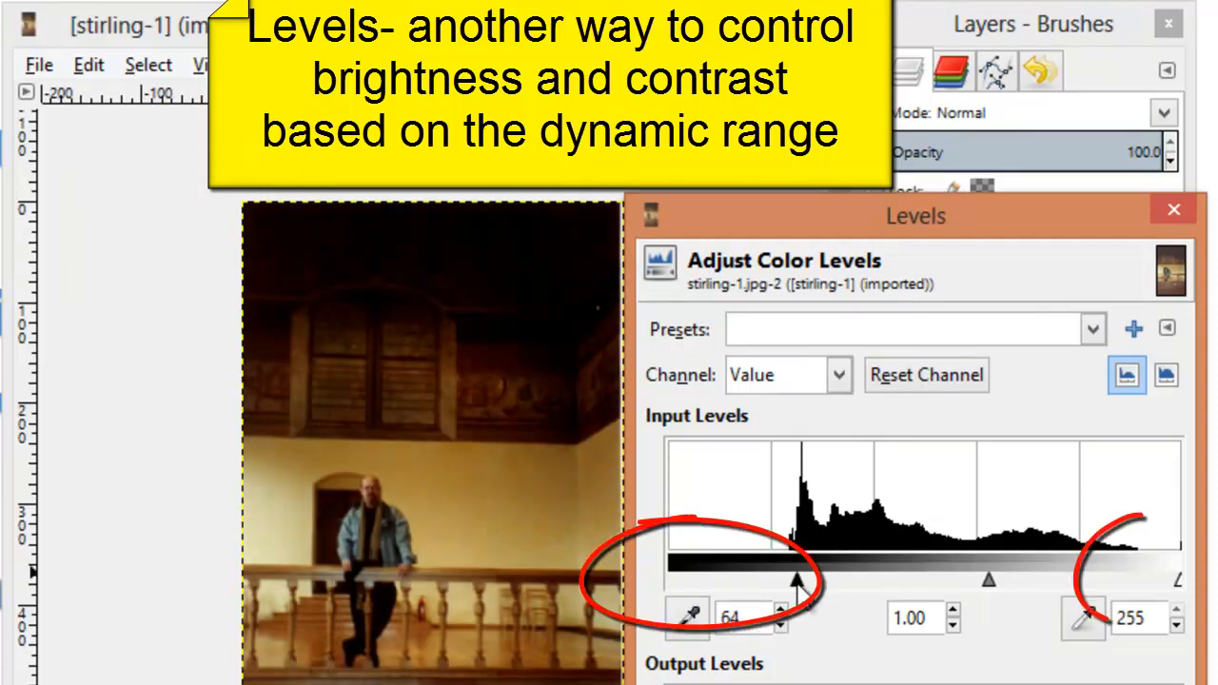
left_click_drag(1163, 579, 1168, 579)
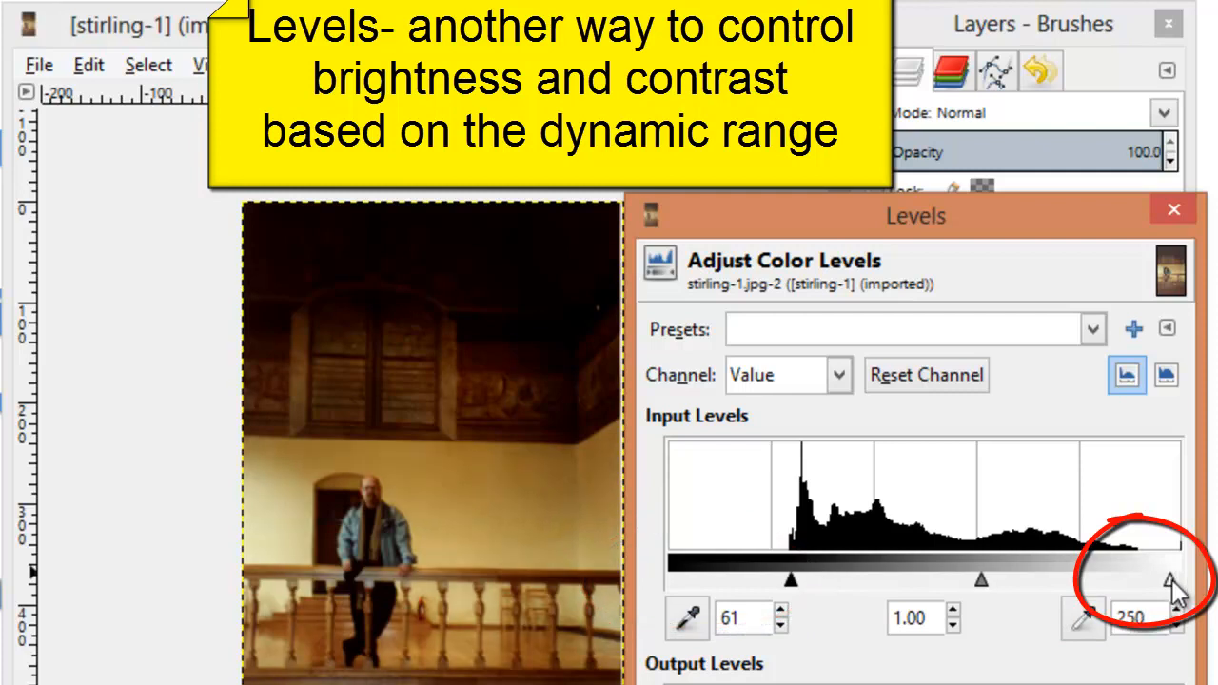
left_click_drag(1180, 581, 1133, 580)
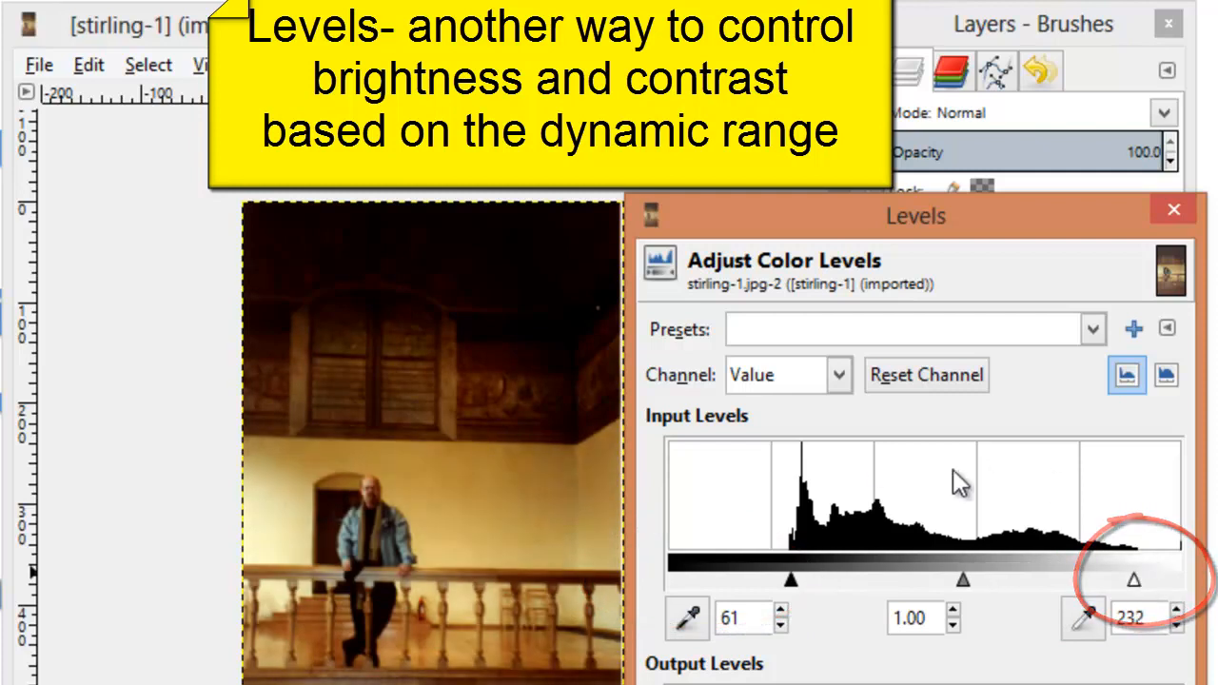
left_click_drag(963, 580, 956, 580)
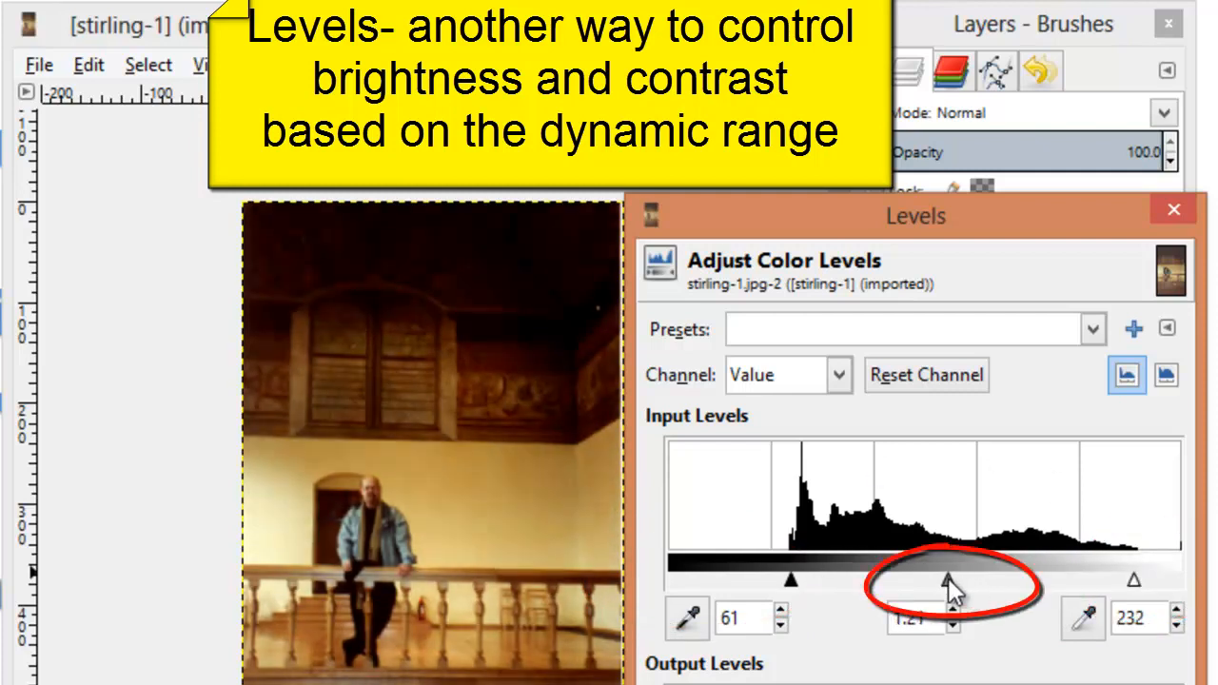
left_click_drag(955, 581, 942, 581)
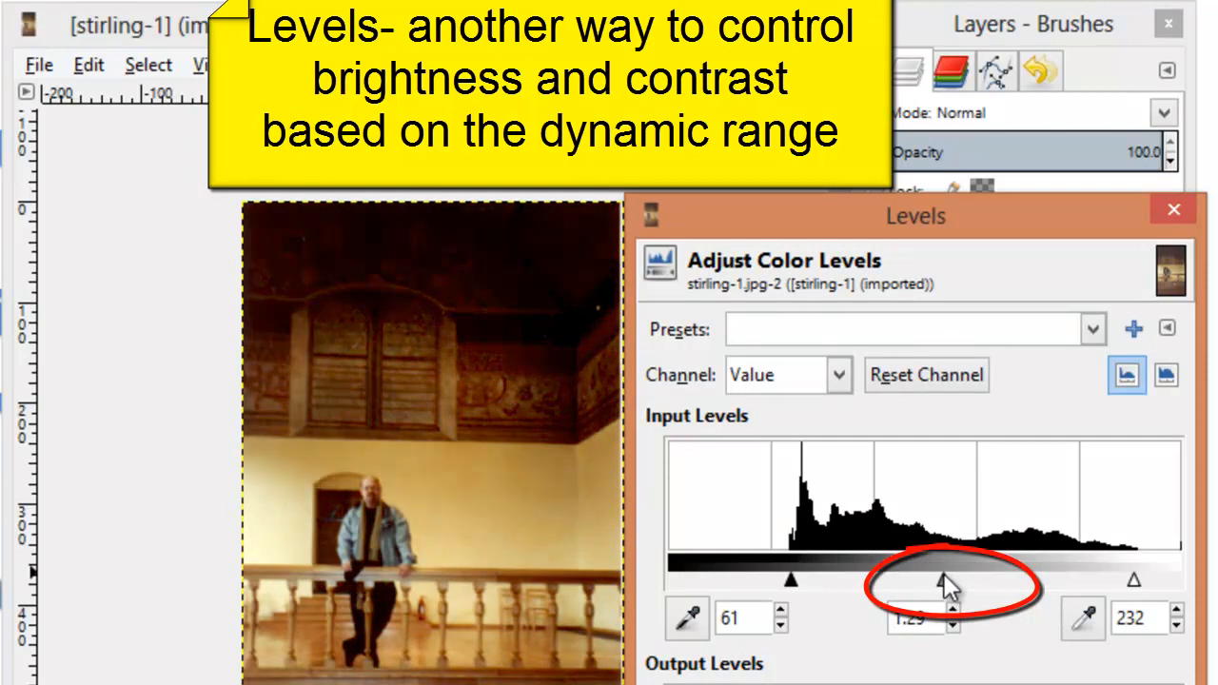
left_click_drag(946, 582, 942, 577)
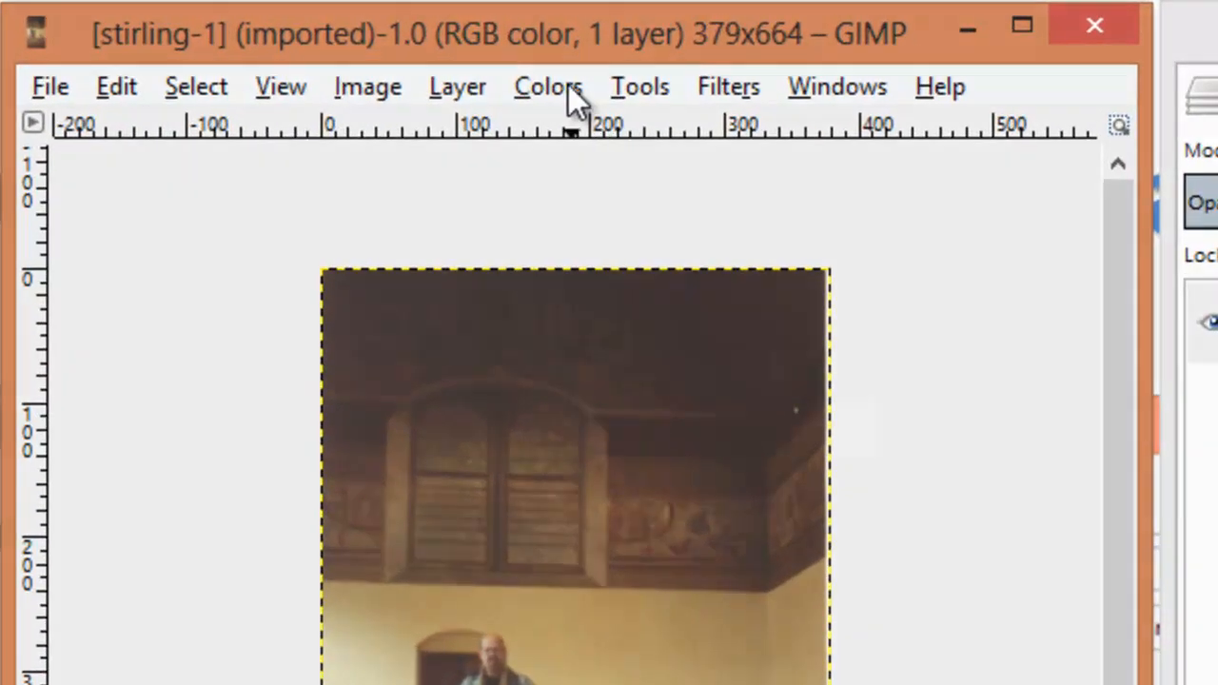
left_click(548, 85)
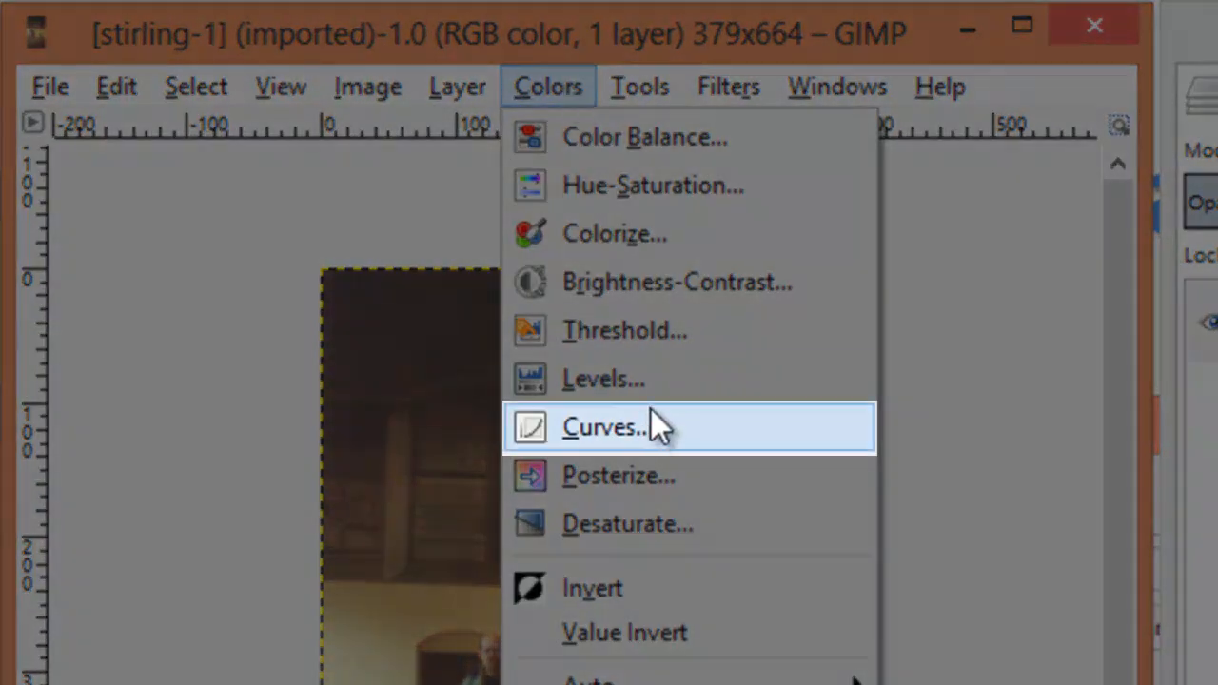
left_click(600, 427)
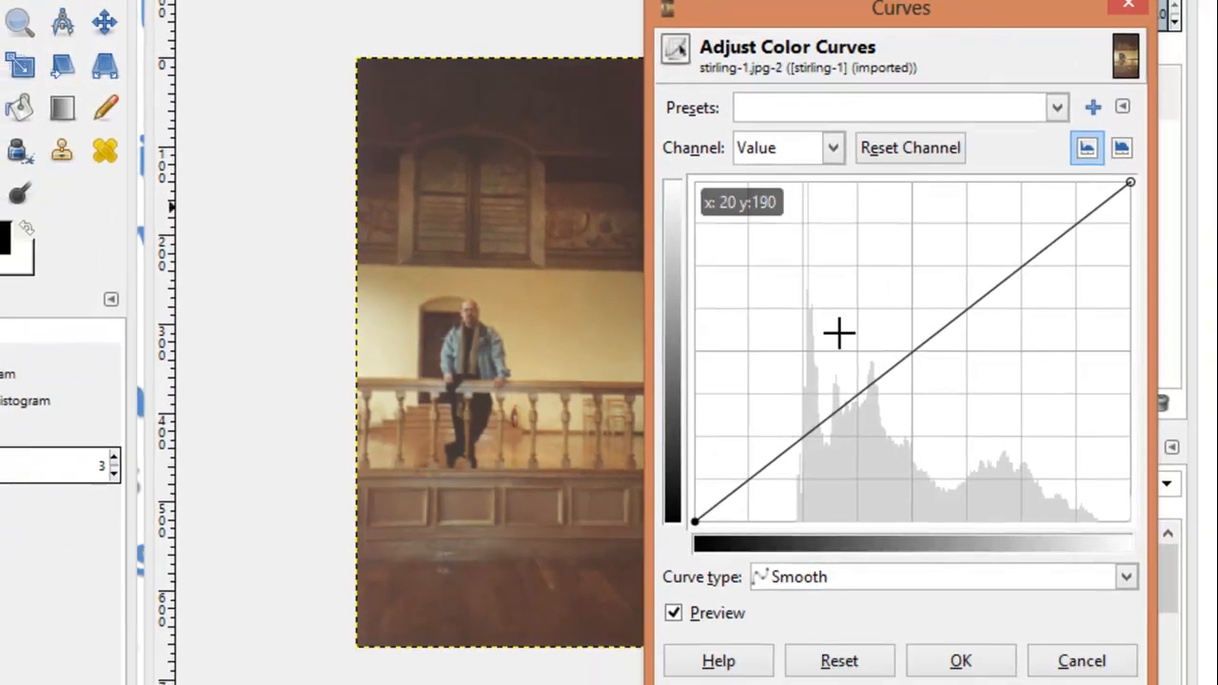
left_click_drag(837, 333, 861, 246)
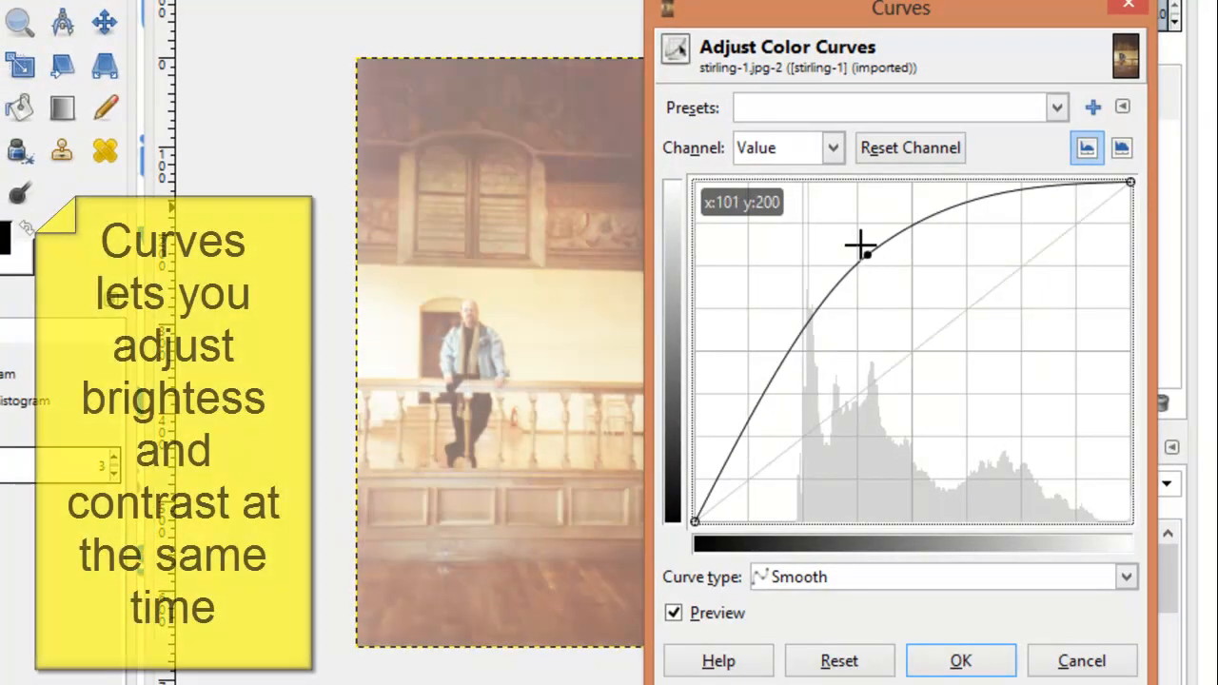
left_click_drag(861, 246, 956, 412)
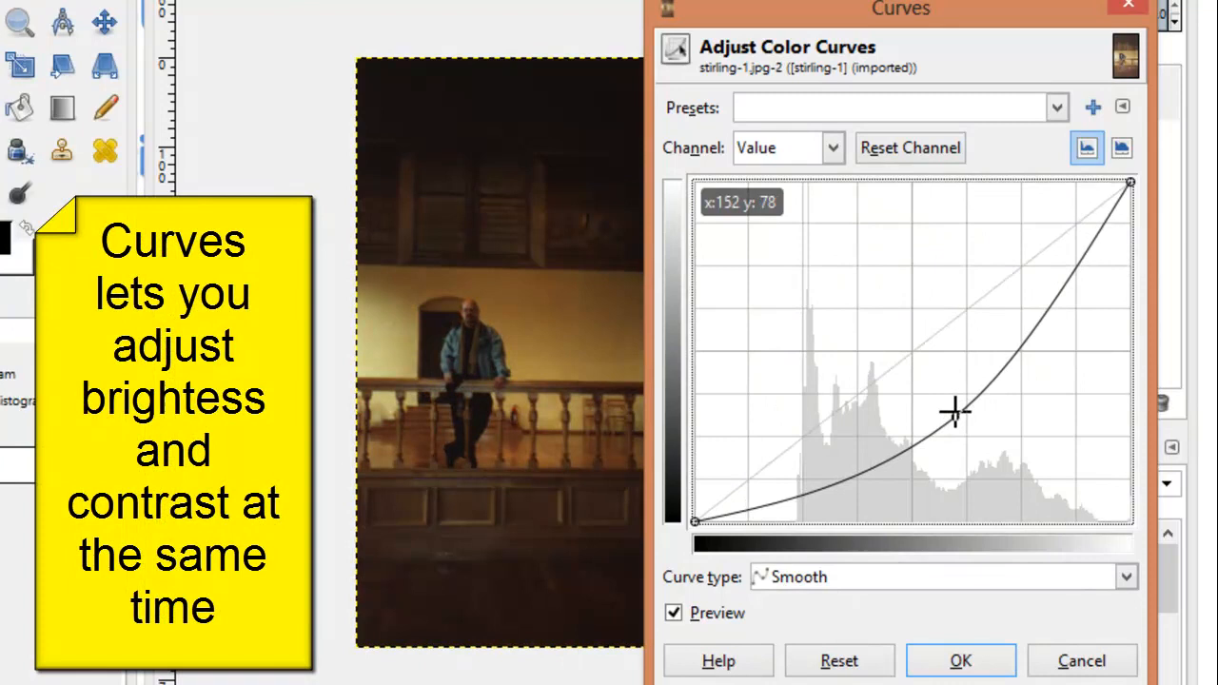
left_click_drag(956, 411, 980, 345)
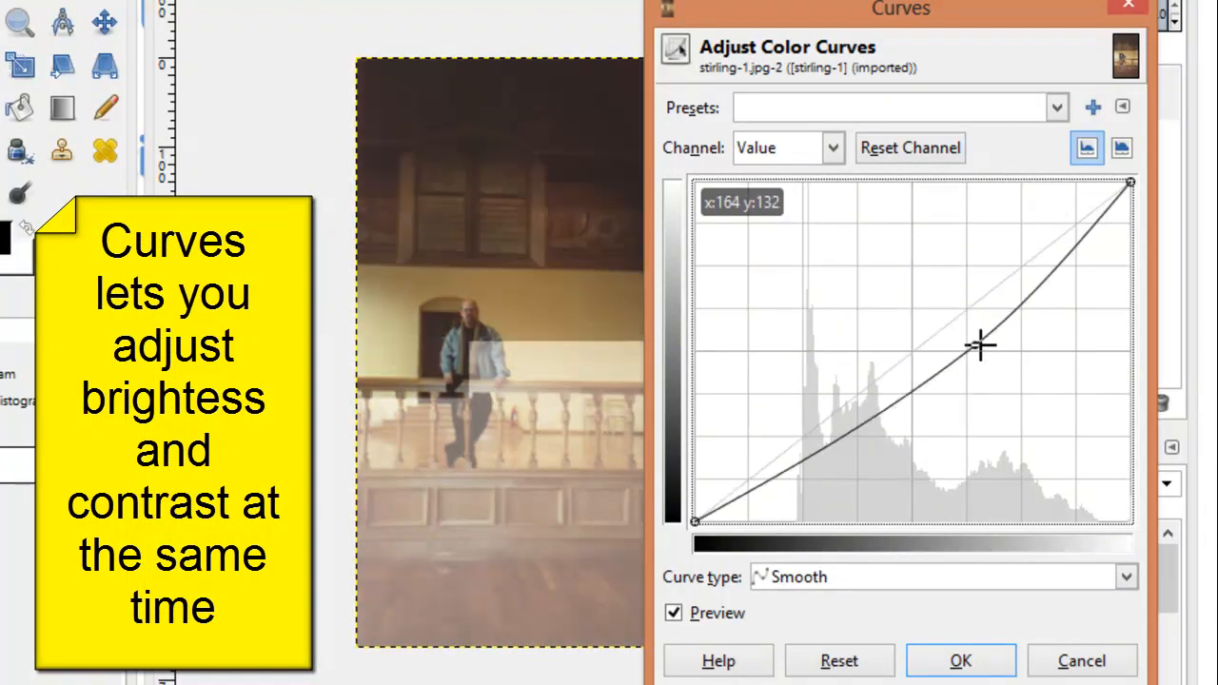
left_click_drag(980, 344, 933, 349)
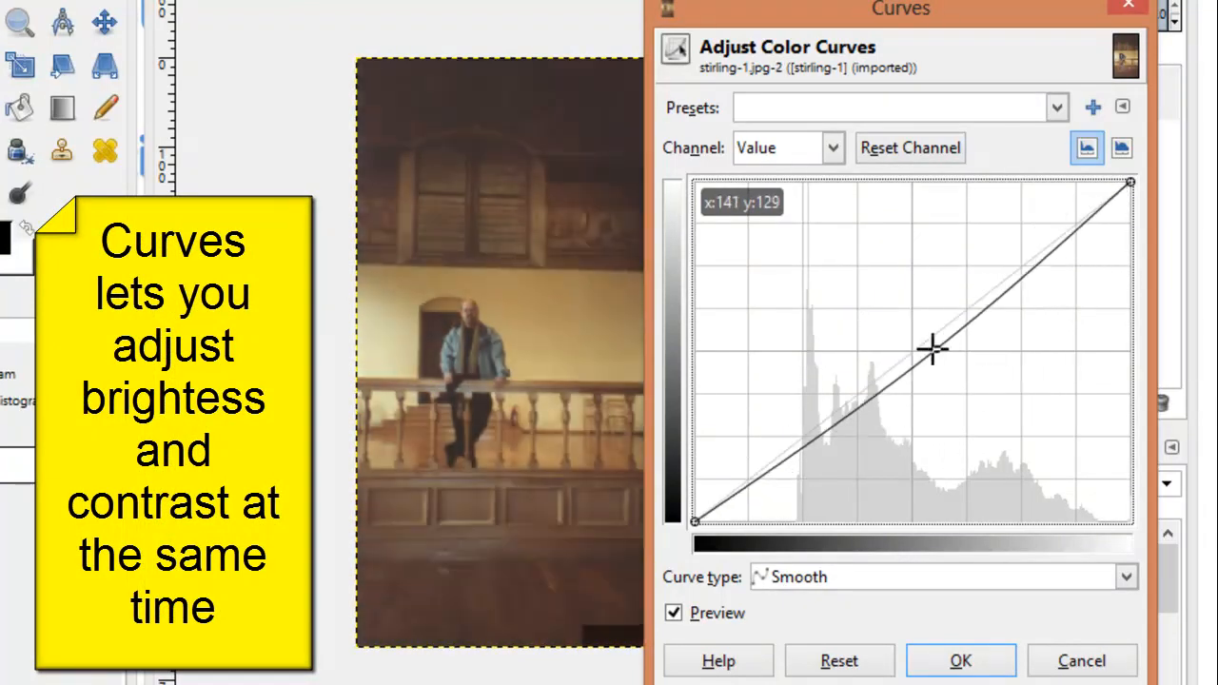
left_click_drag(933, 347, 804, 333)
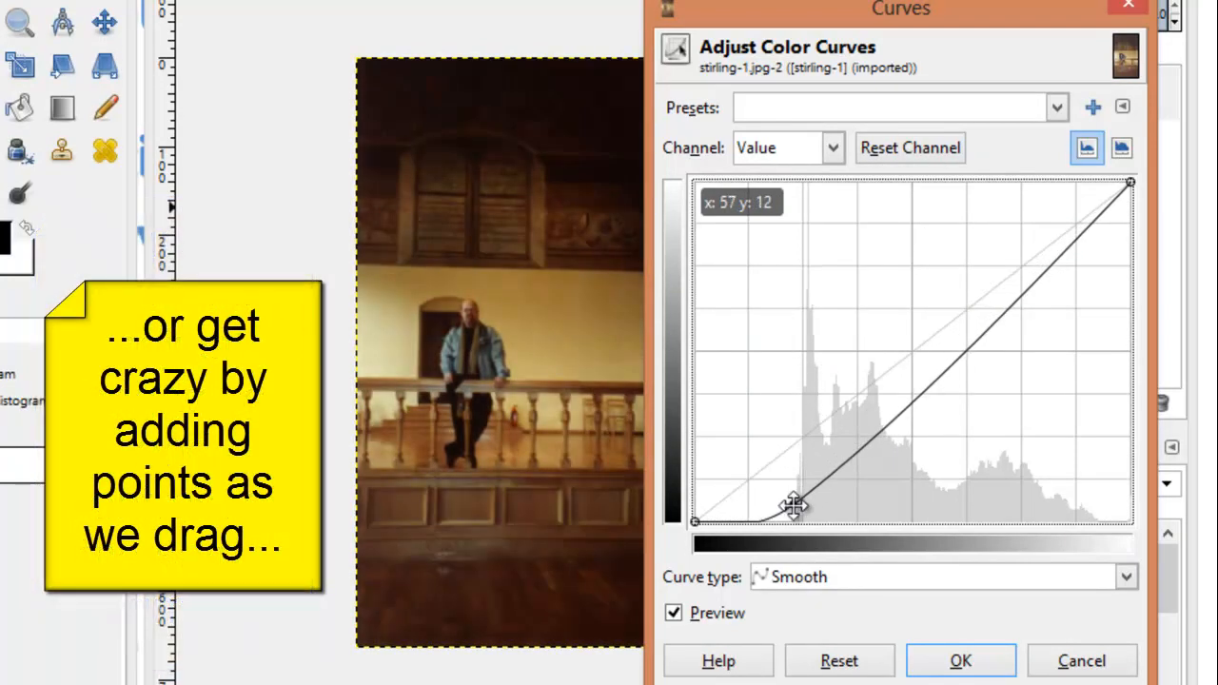
left_click_drag(794, 504, 799, 231)
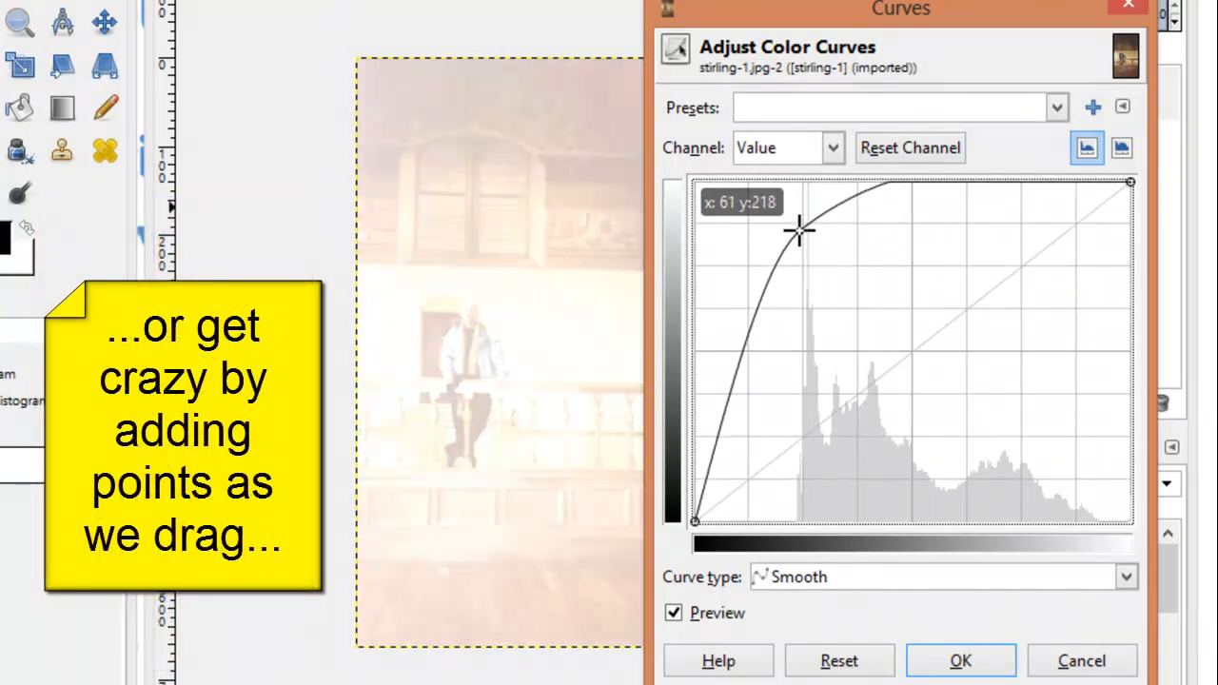
left_click_drag(799, 233, 775, 509)
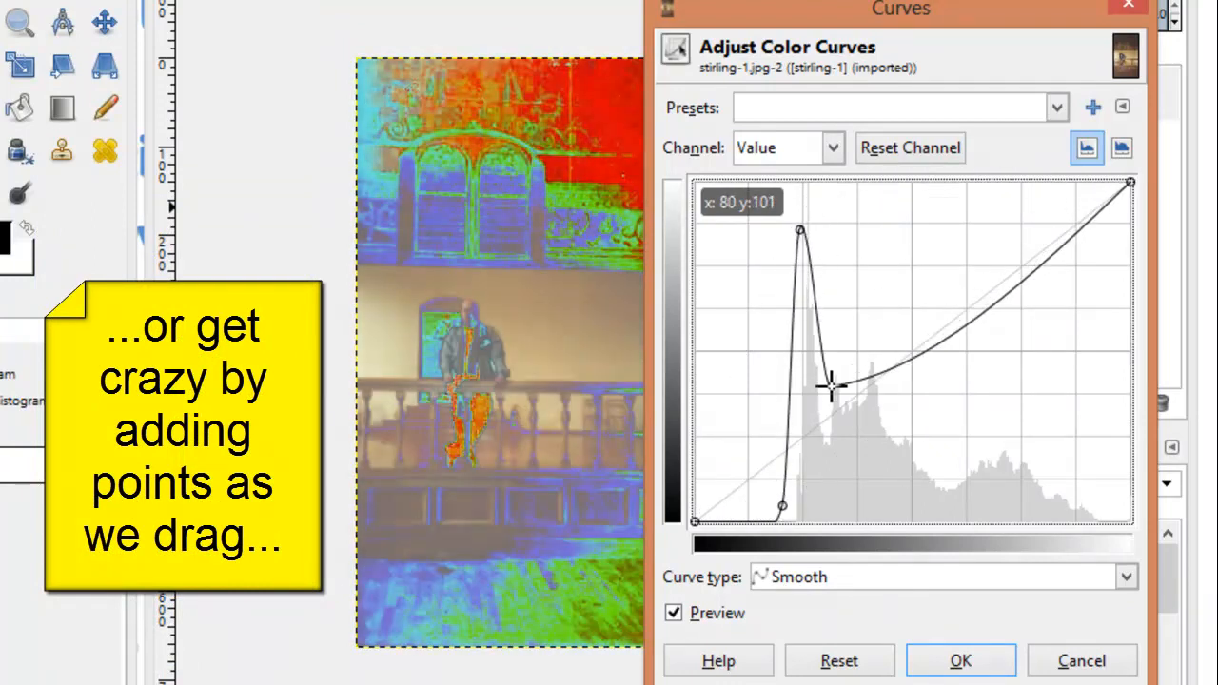
left_click_drag(830, 386, 875, 343)
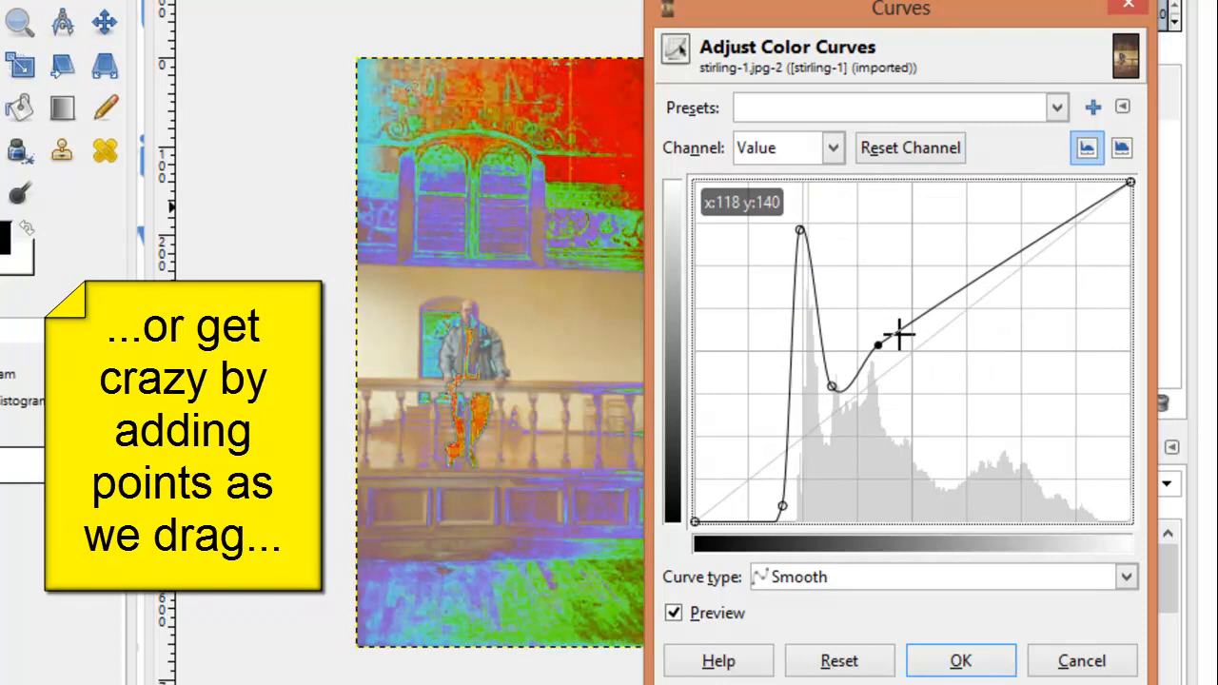
left_click_drag(875, 344, 1129, 190)
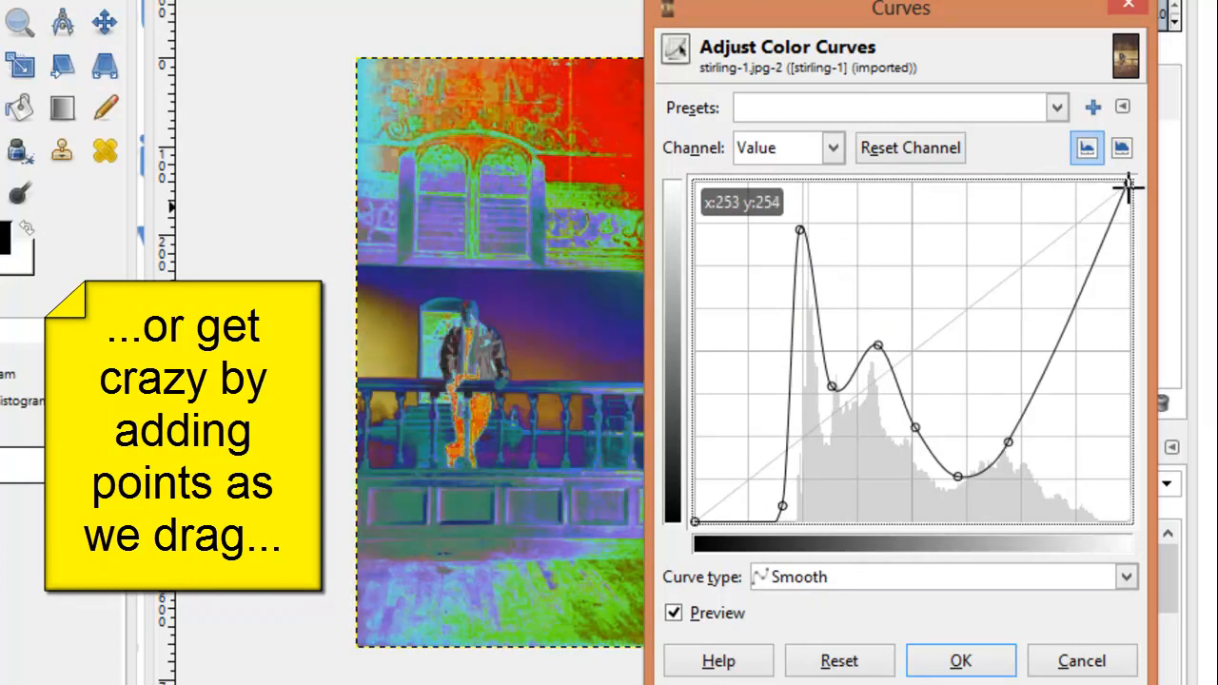
left_click_drag(1127, 187, 1122, 521)
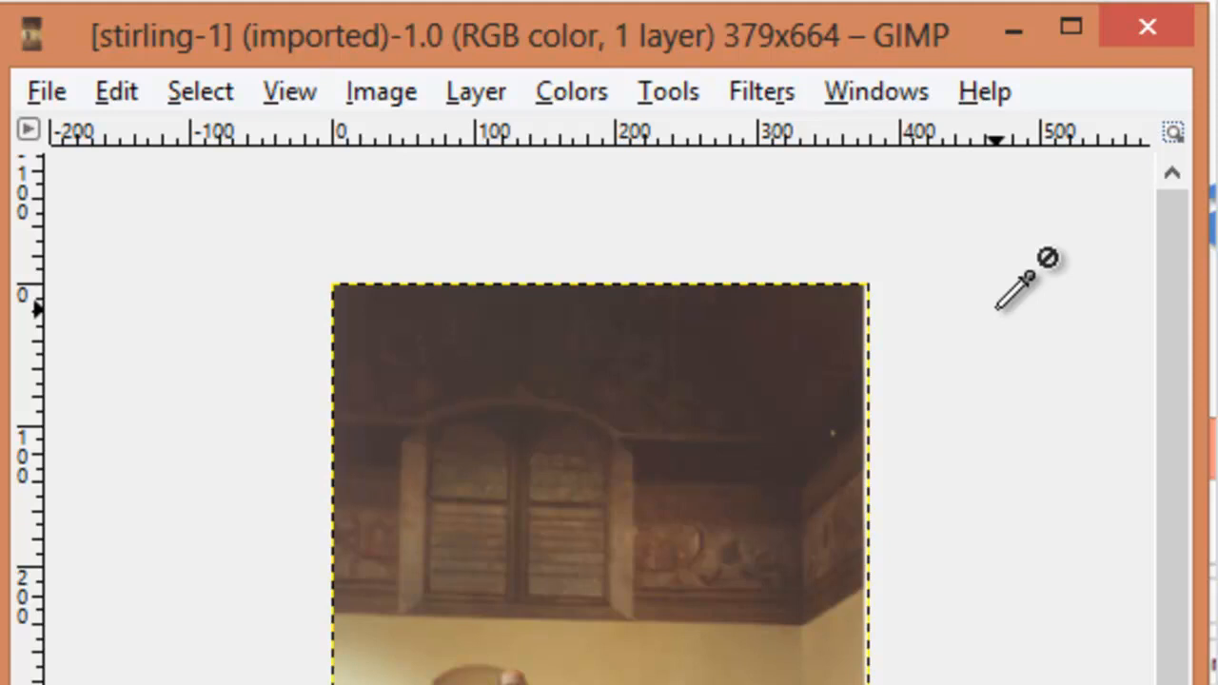
left_click(760, 90)
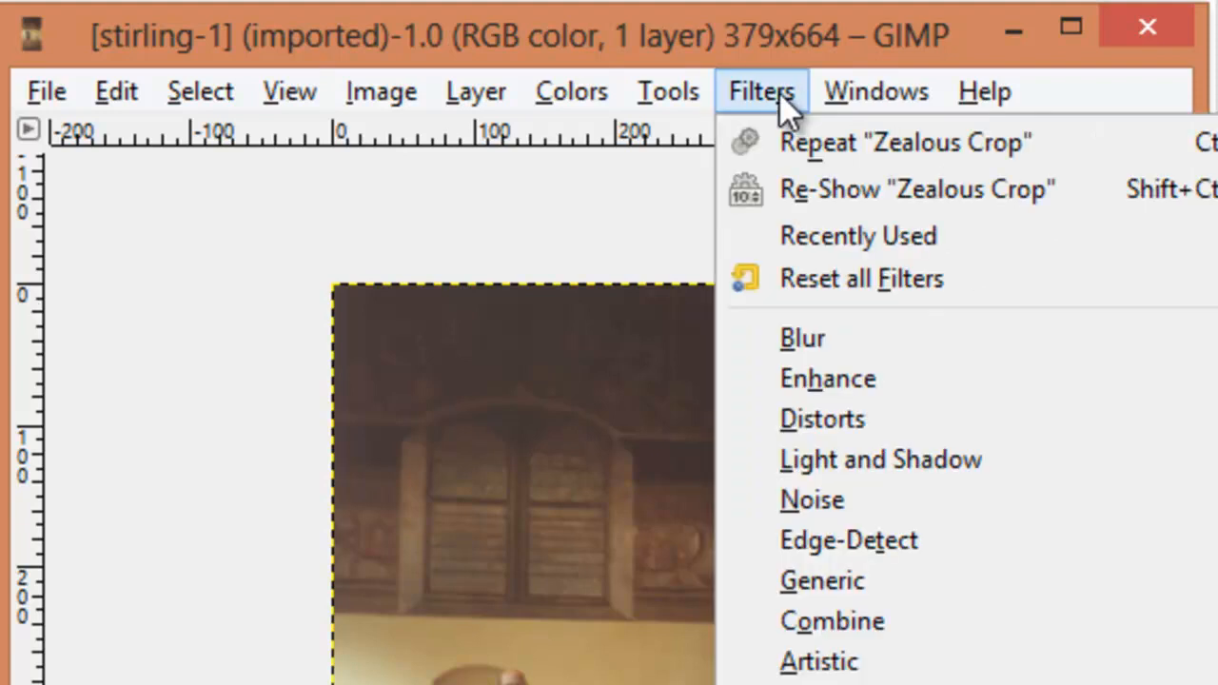
mouse_move(828, 343)
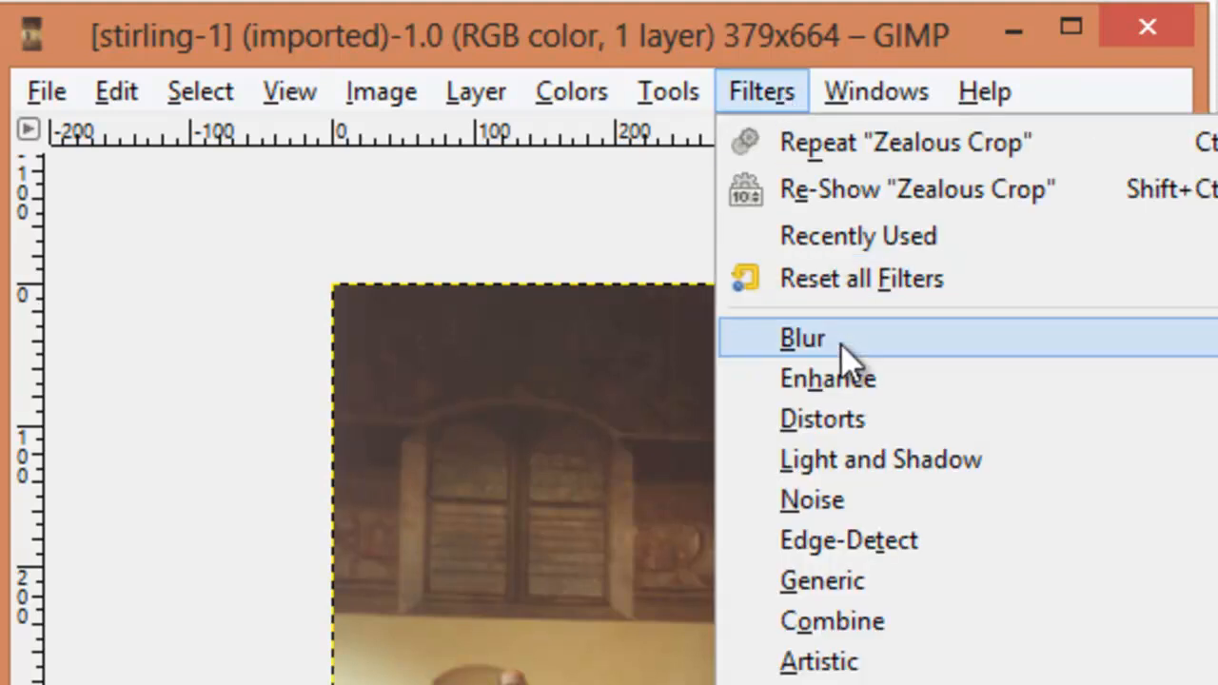
mouse_move(847, 433)
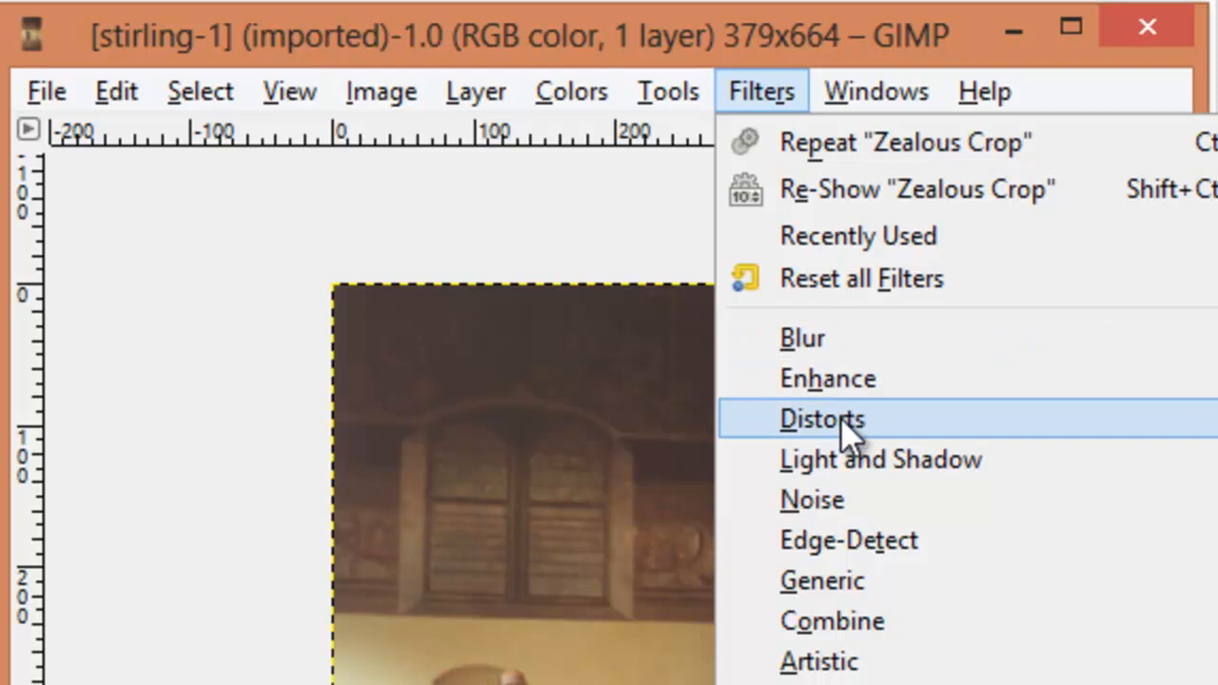
mouse_move(856, 458)
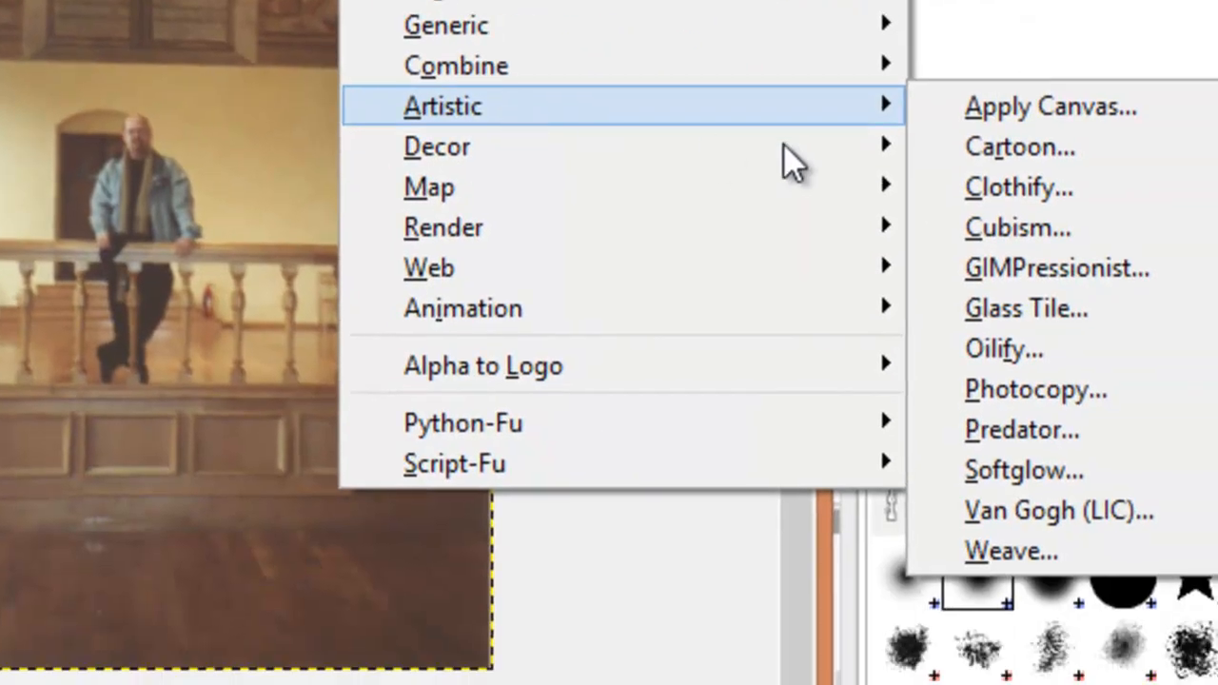
left_click(1019, 147)
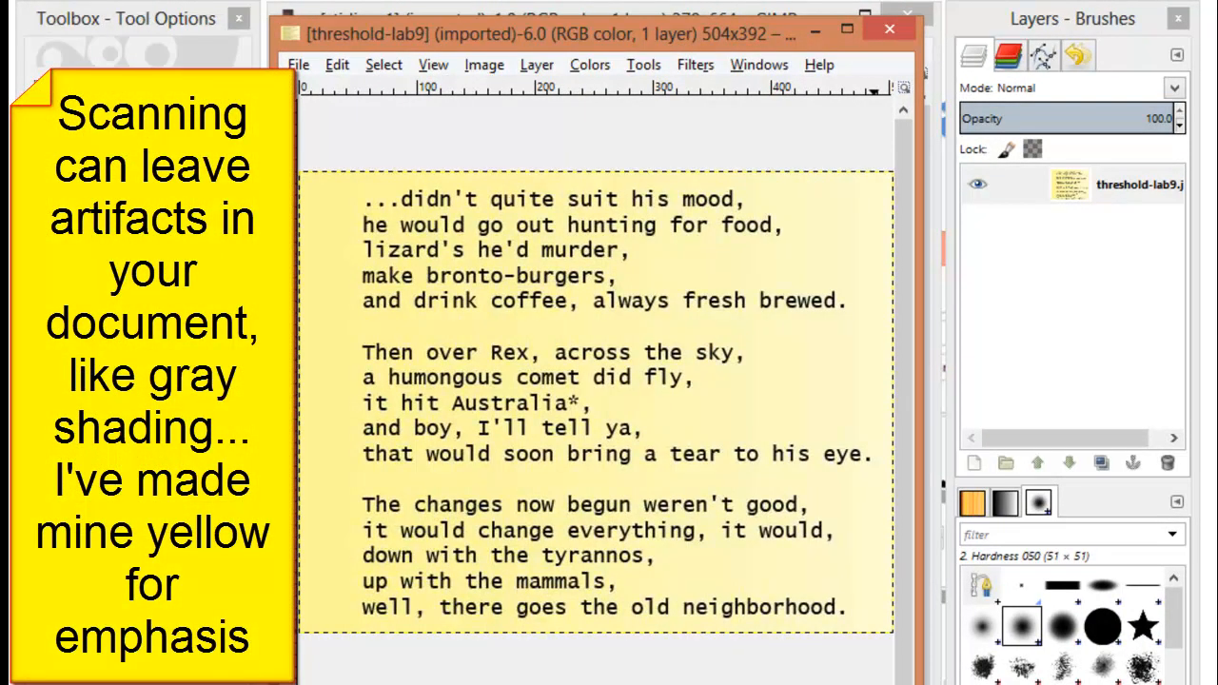
mouse_move(823, 304)
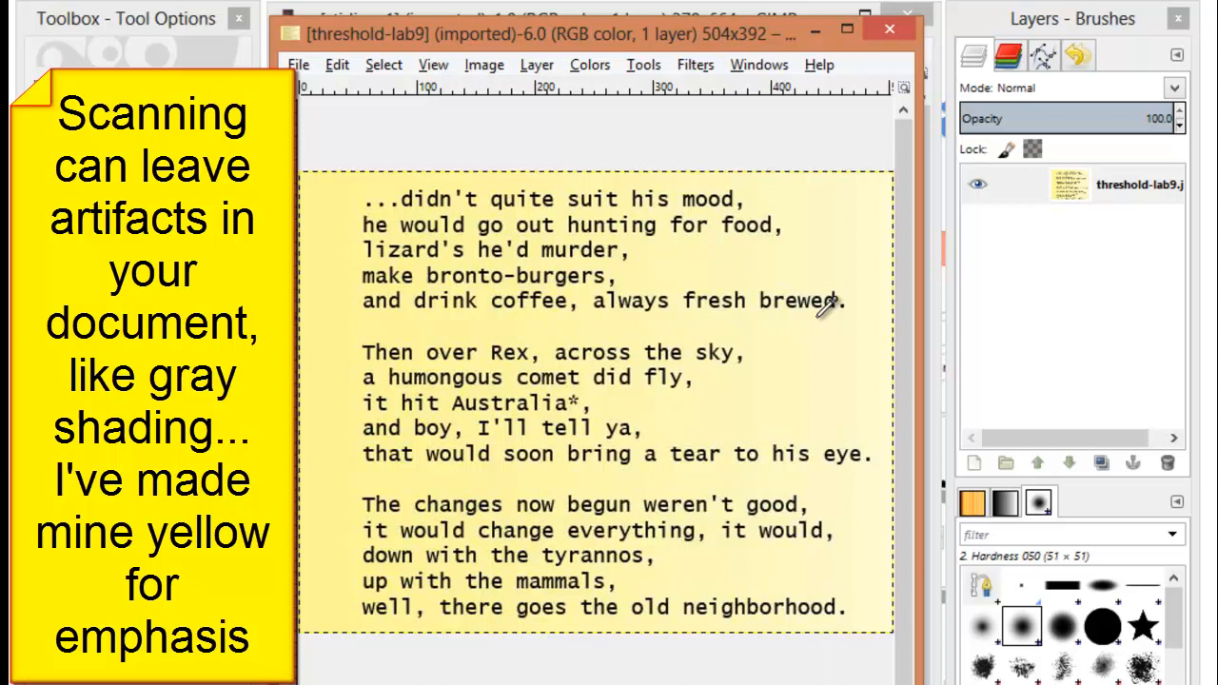
mouse_move(830, 308)
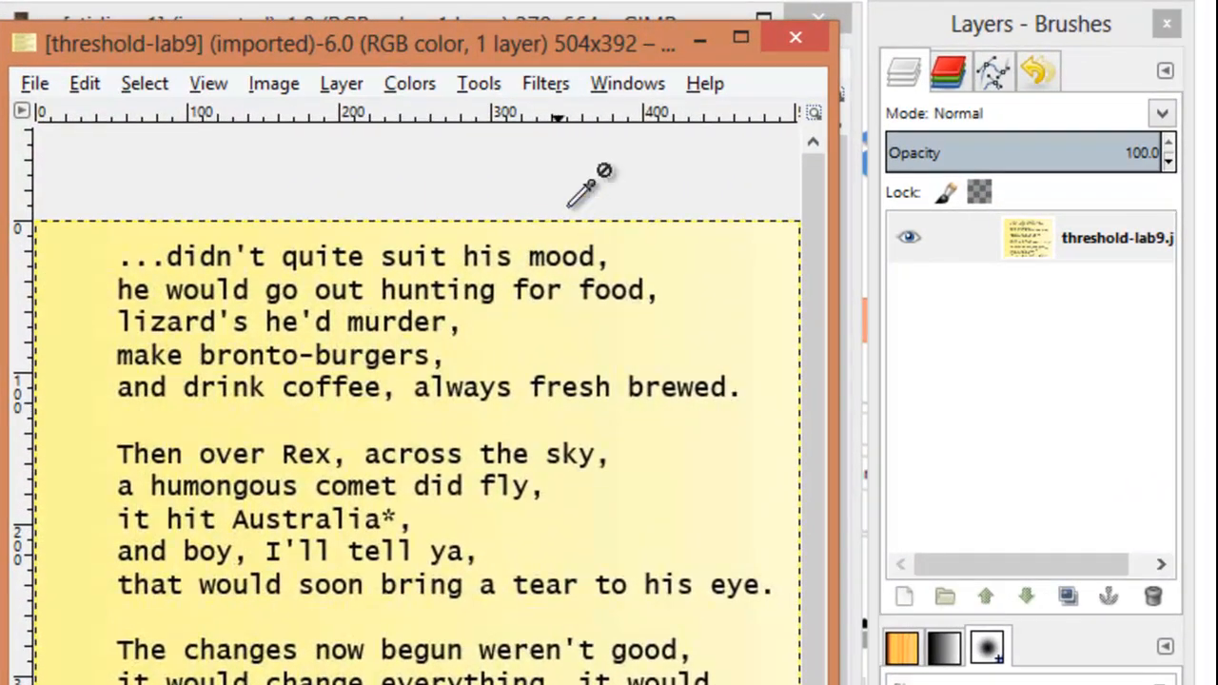
- Apply Colors > Threshold to the scanned poem for black text on white
left_click(409, 83)
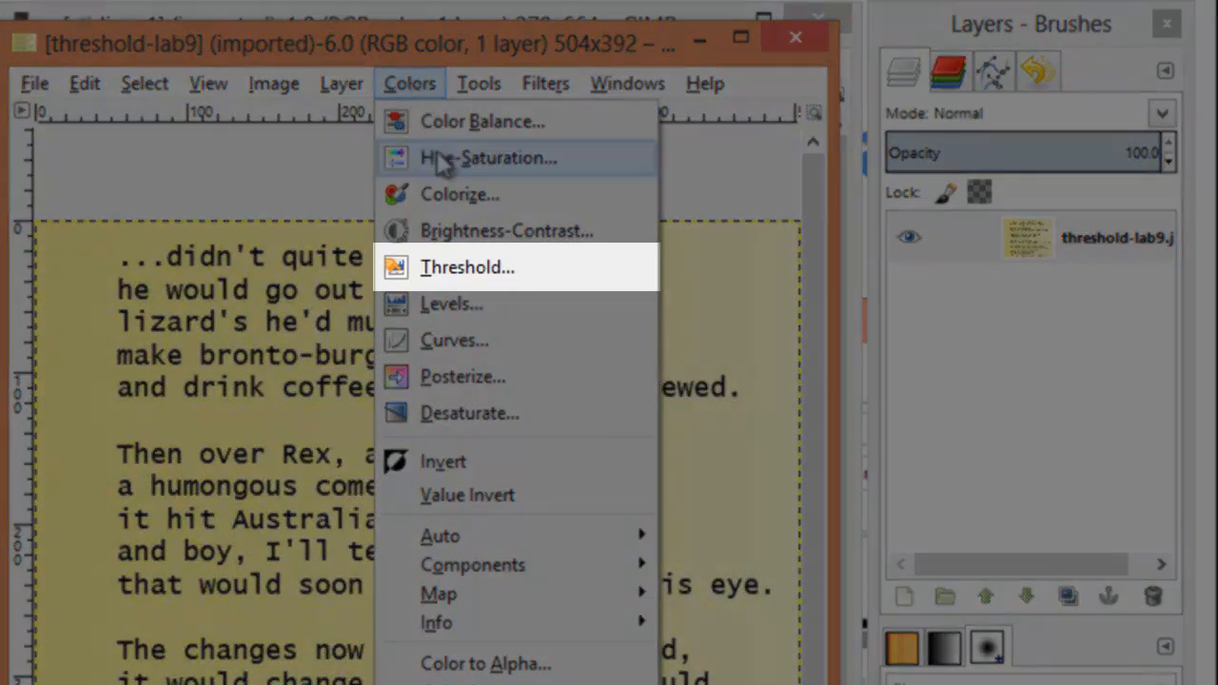
mouse_move(495, 286)
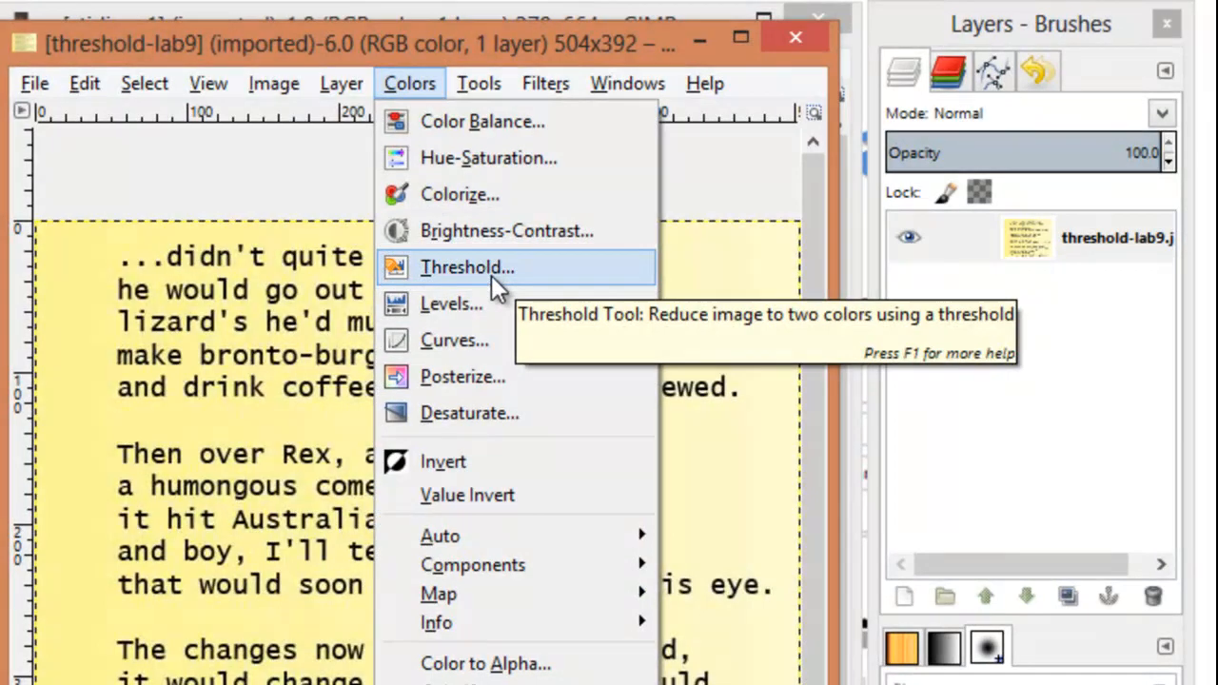
left_click(467, 267)
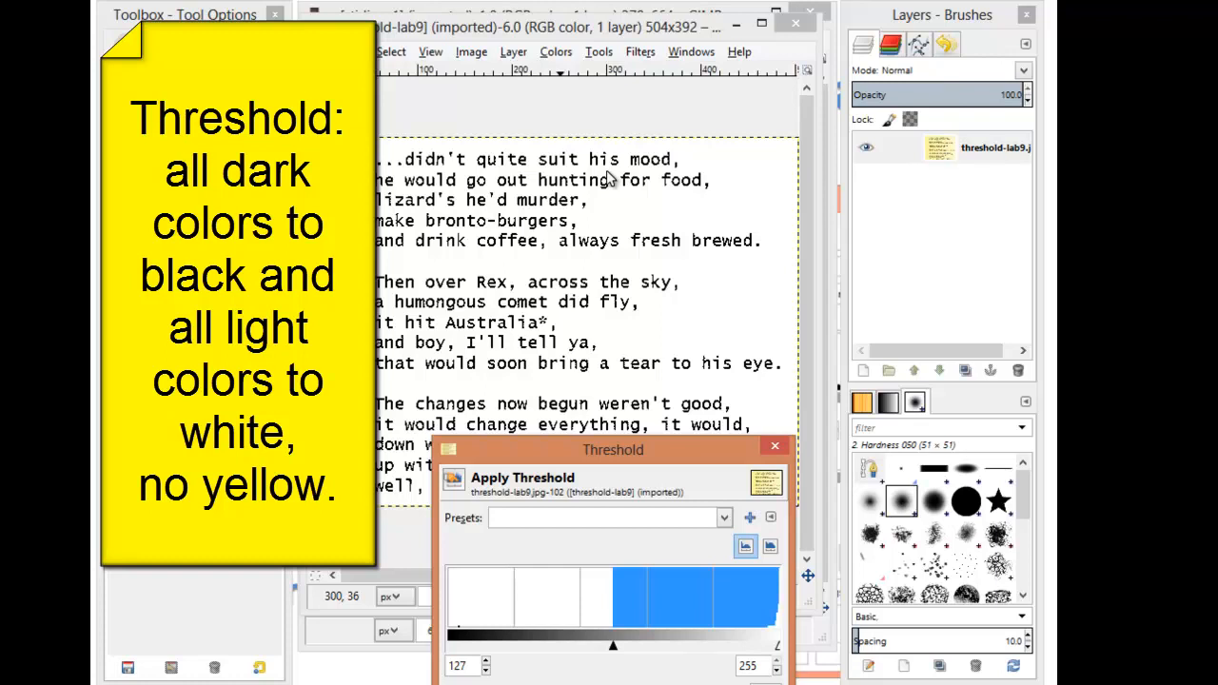
left_click(274, 15)
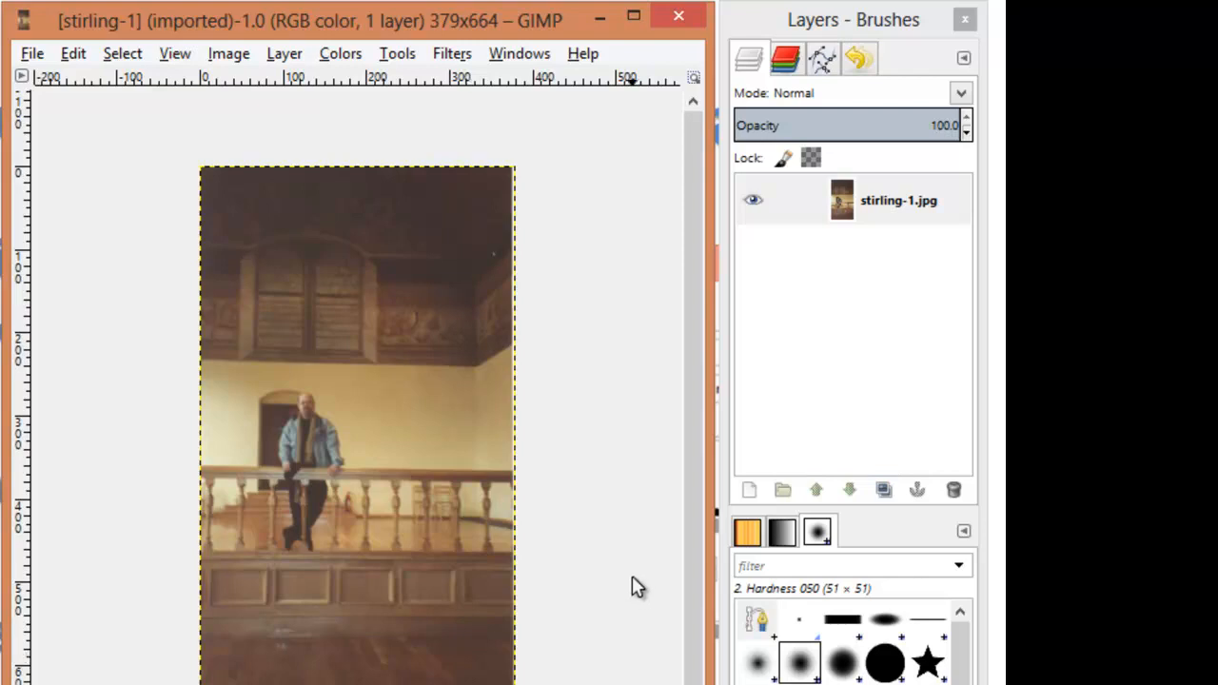
- Apply Threshold to the Stirling photo, tuning the range to 135–250
left_click(339, 52)
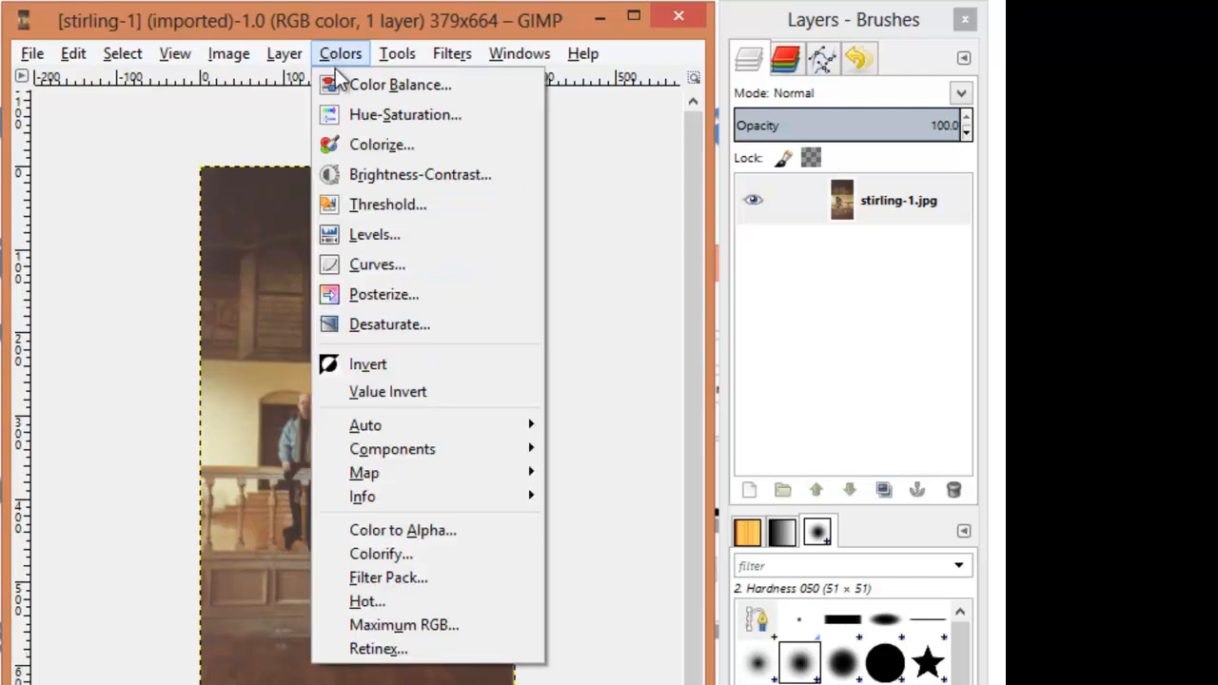
left_click(387, 203)
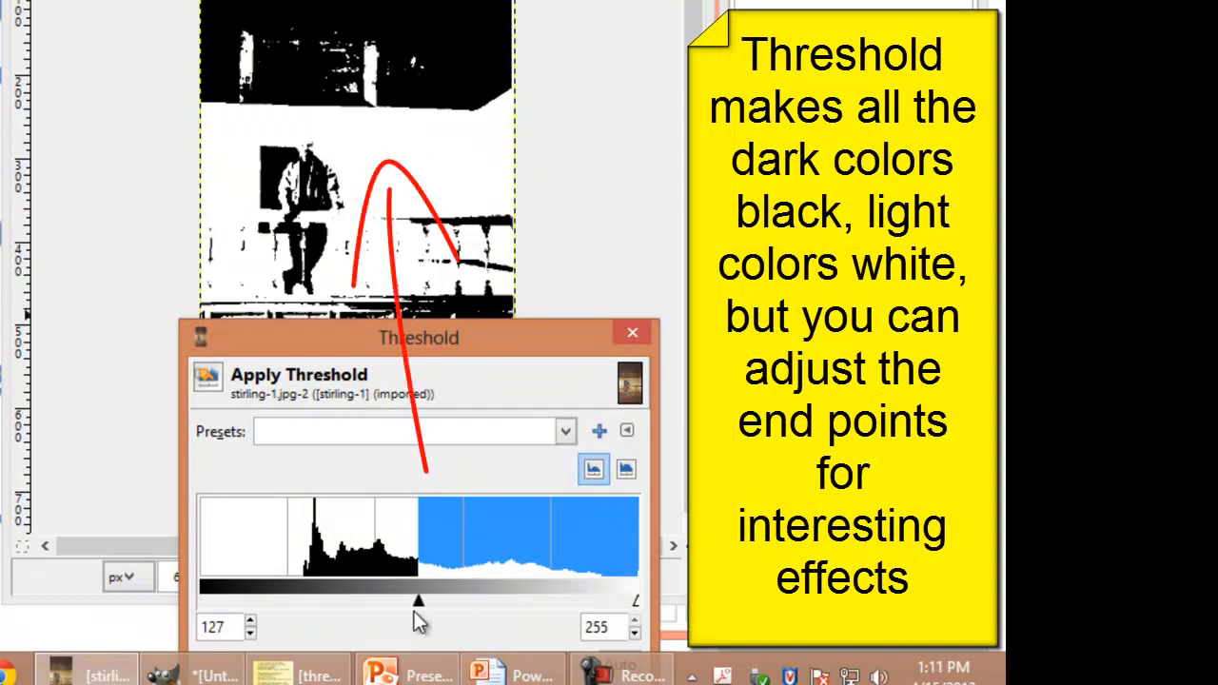
left_click_drag(419, 600, 461, 599)
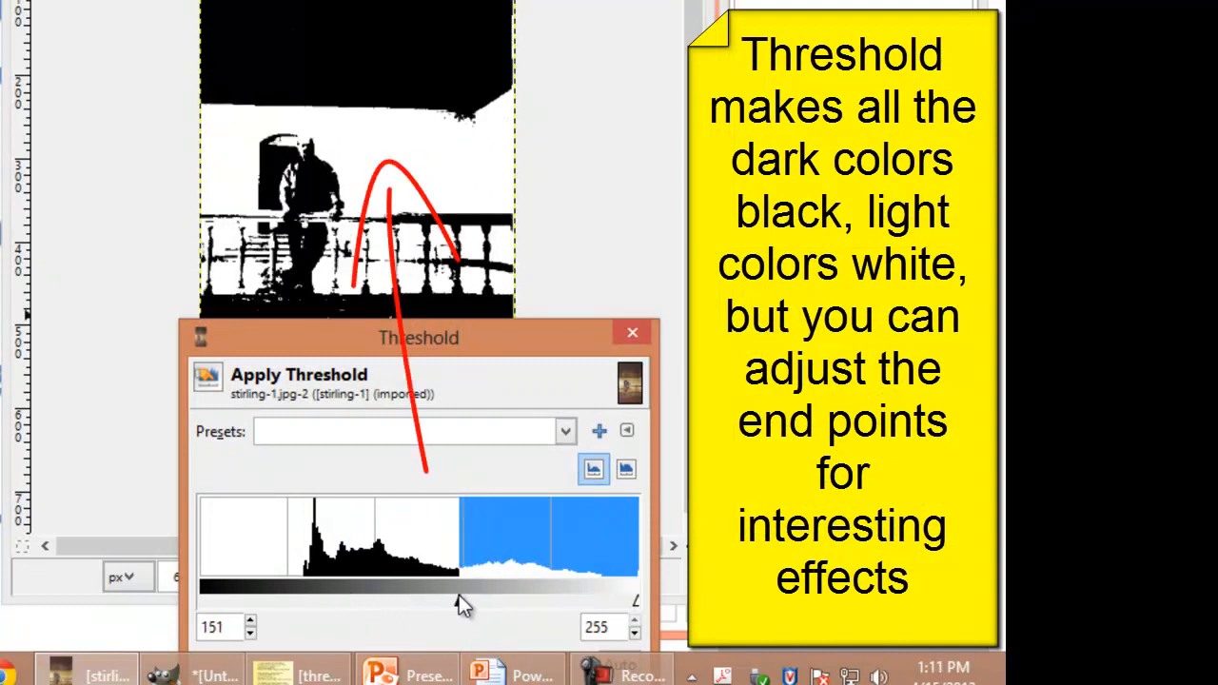
left_click_drag(461, 599, 433, 599)
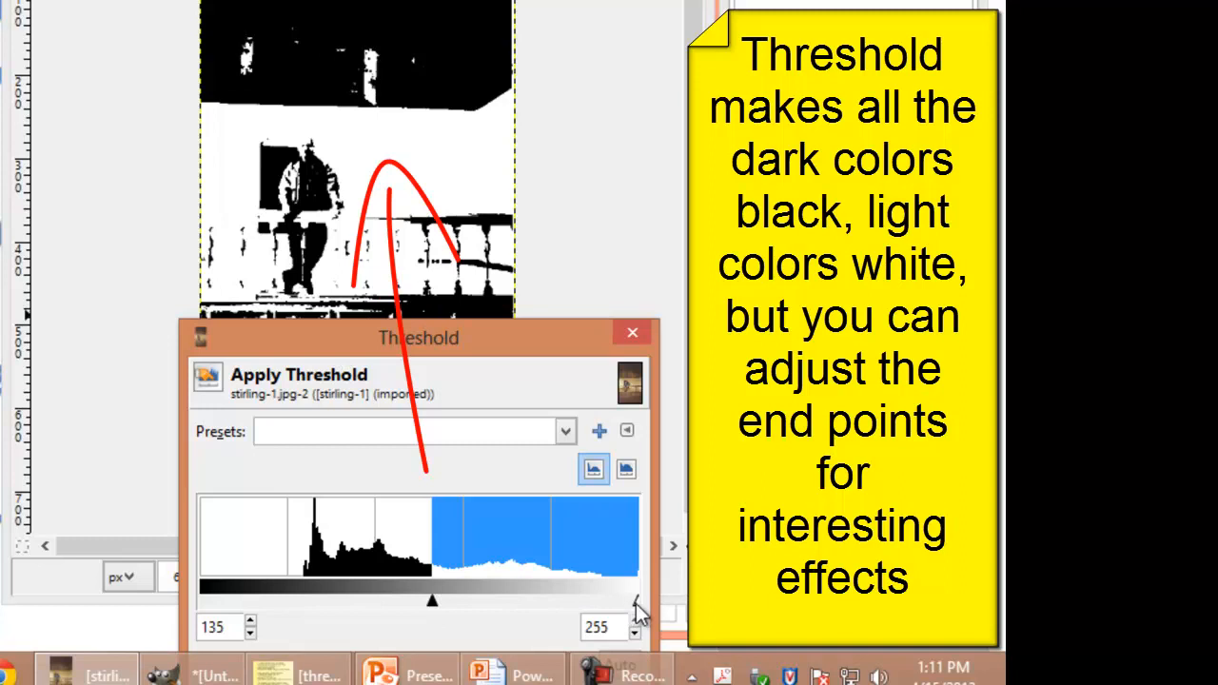
left_click(632, 632)
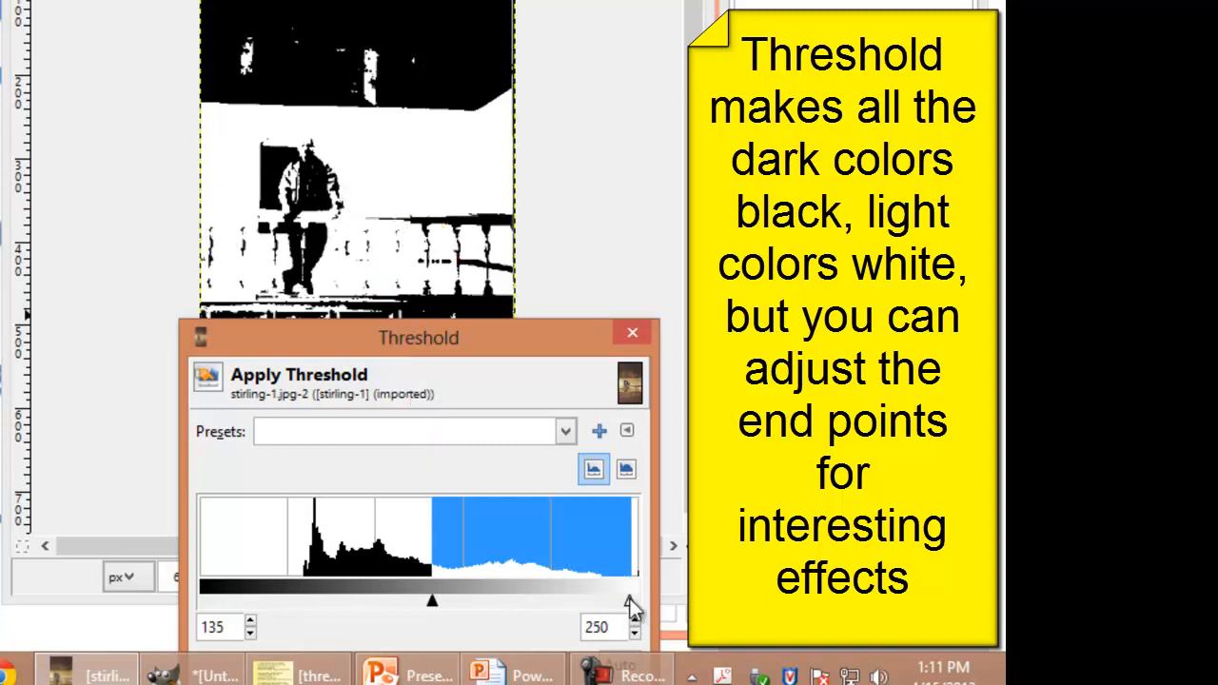